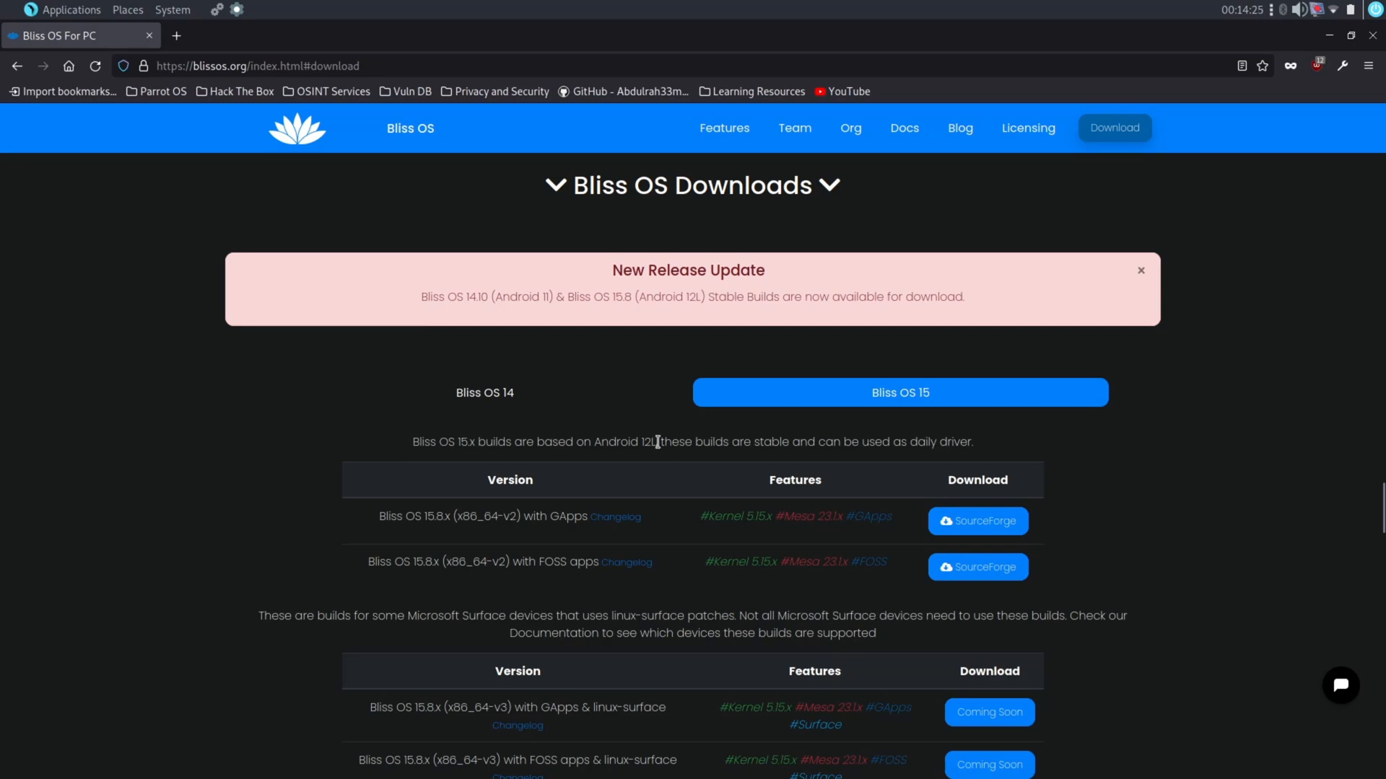
mouse_move(544, 318)
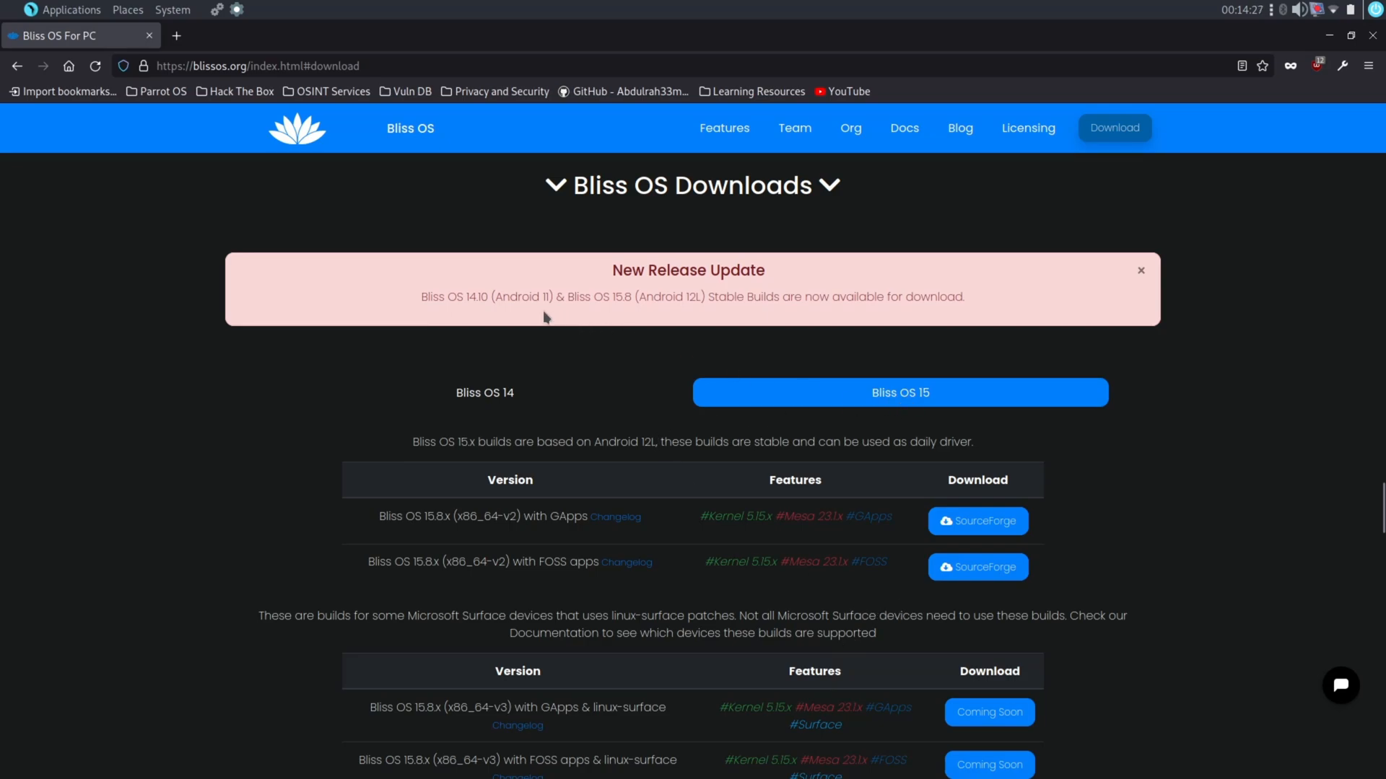
mouse_move(521, 391)
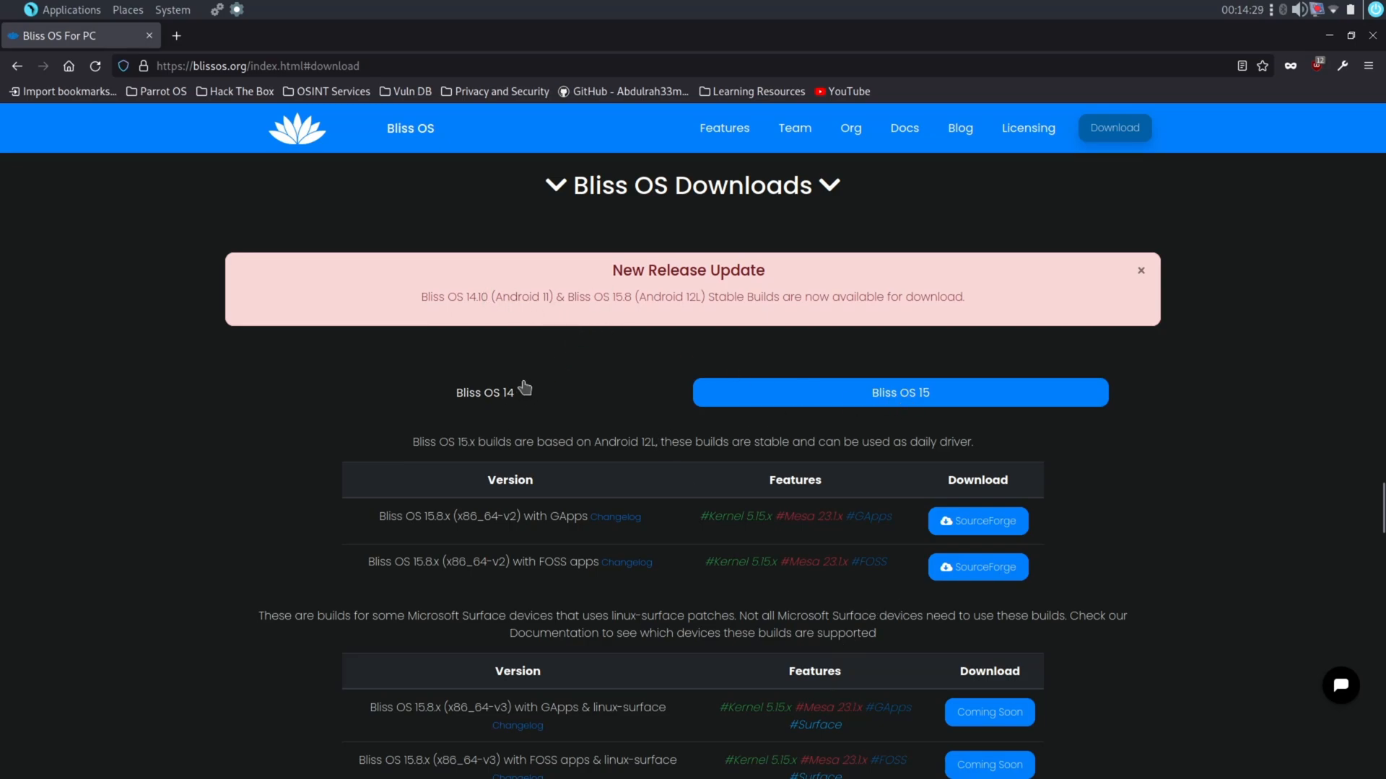
- Browse the Bliss OS 15 builds list and locate the GApps 15.8.x build entry
click(485, 393)
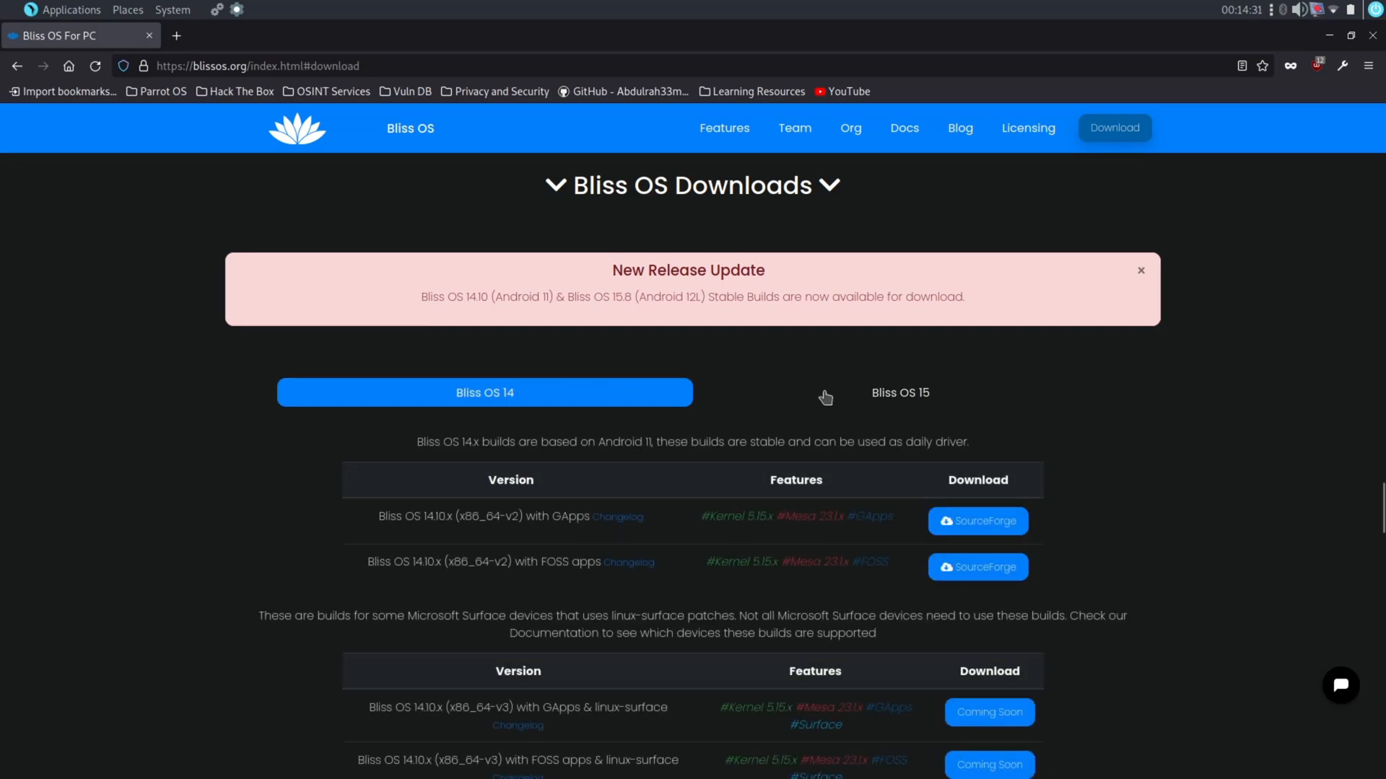
click(899, 392)
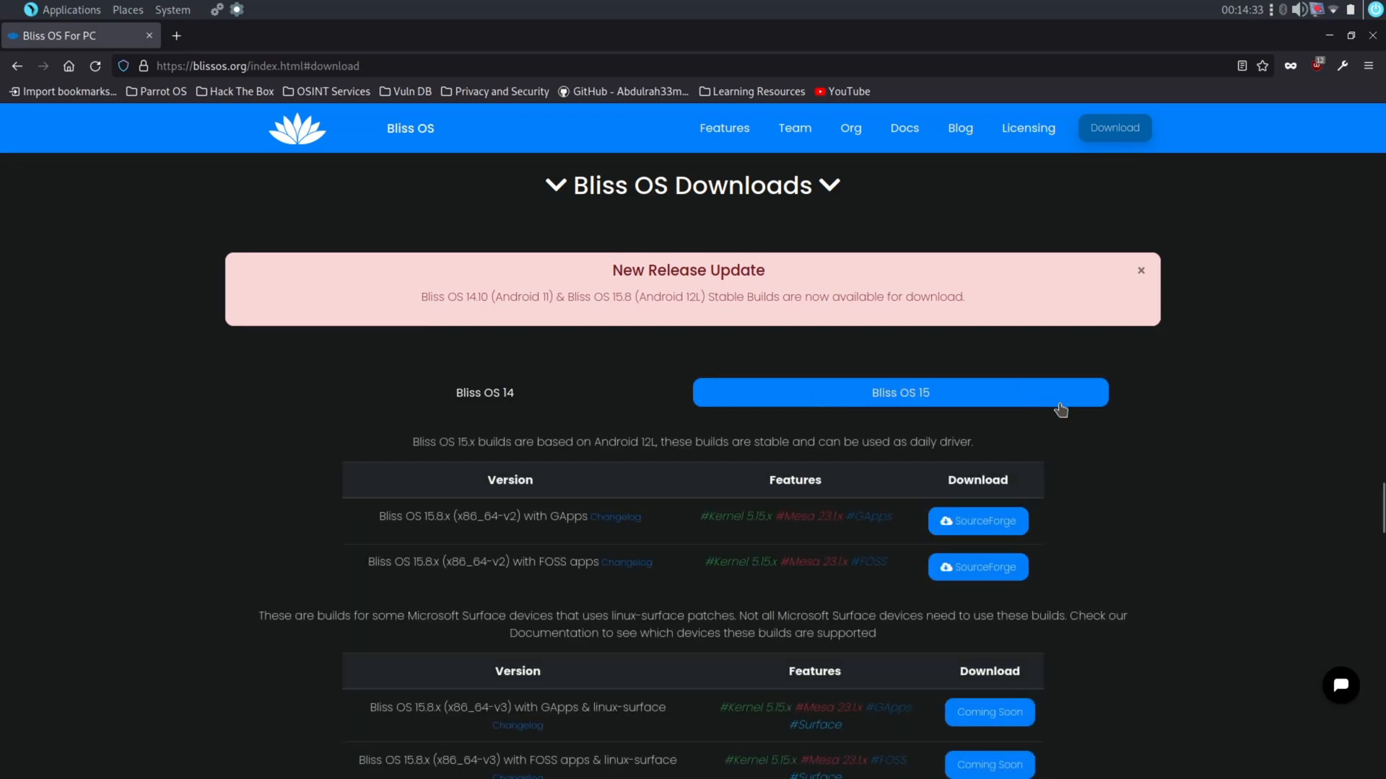
scroll(down, 3)
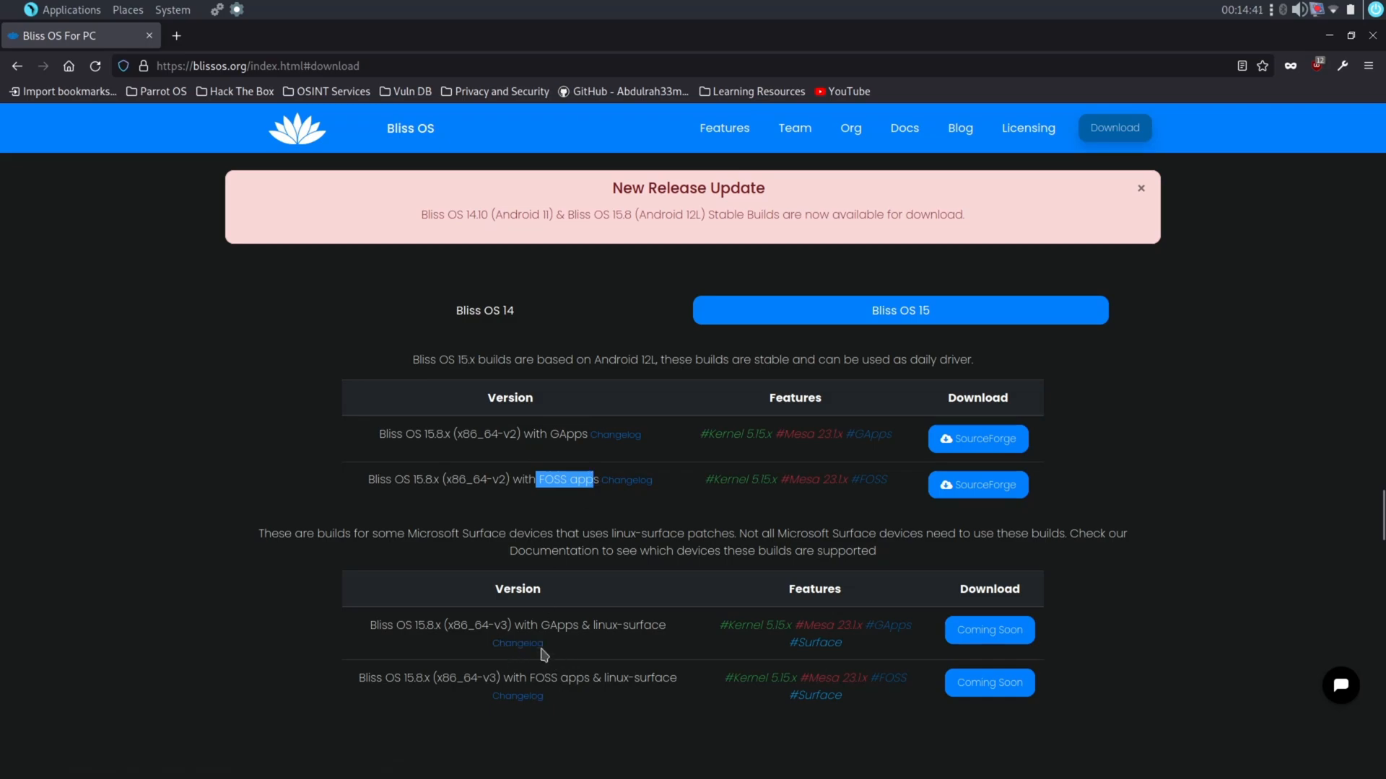
mouse_move(565, 538)
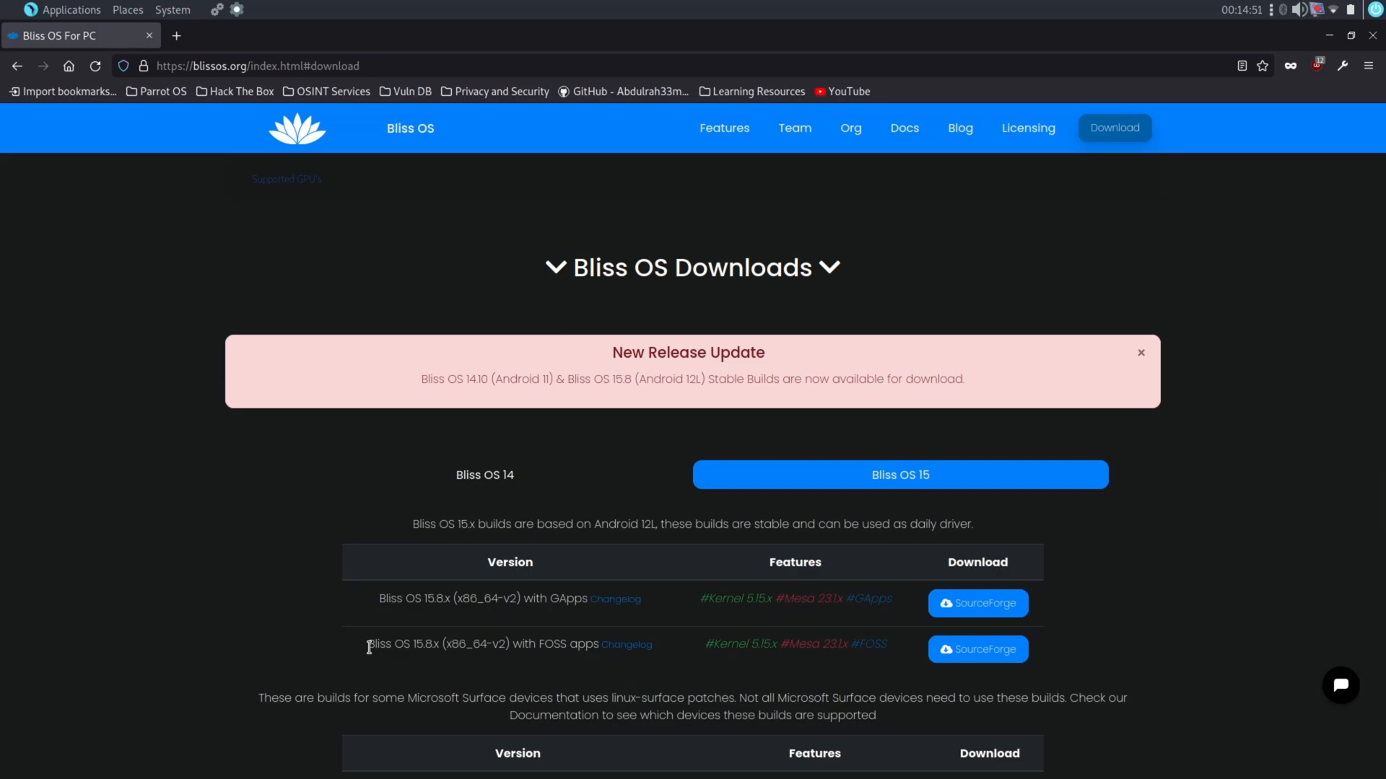
drag(368, 644, 540, 644)
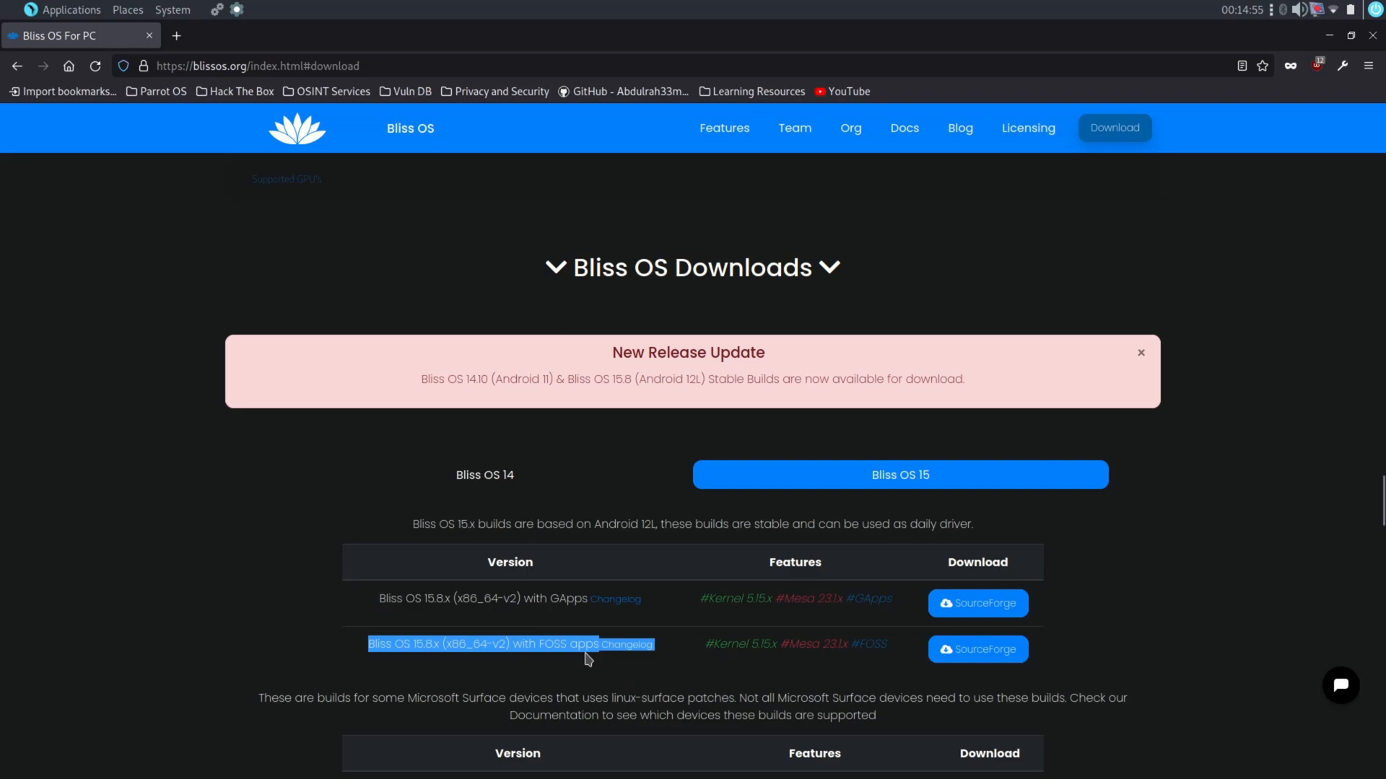
click(588, 658)
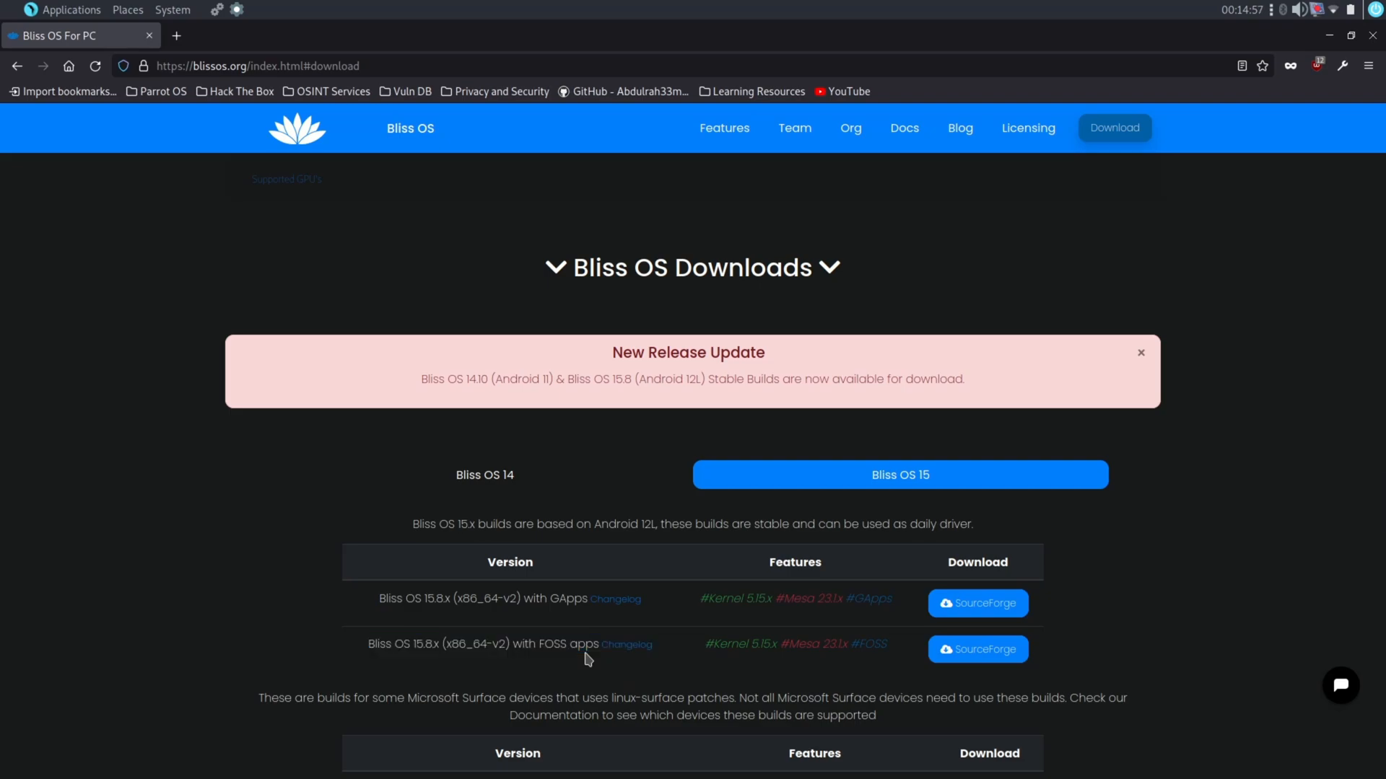
- Download Bliss-v15.8.6-x86_64-OFFICIAL-gapps-20230703.iso from SourceForge and save it to the Desktop
click(977, 604)
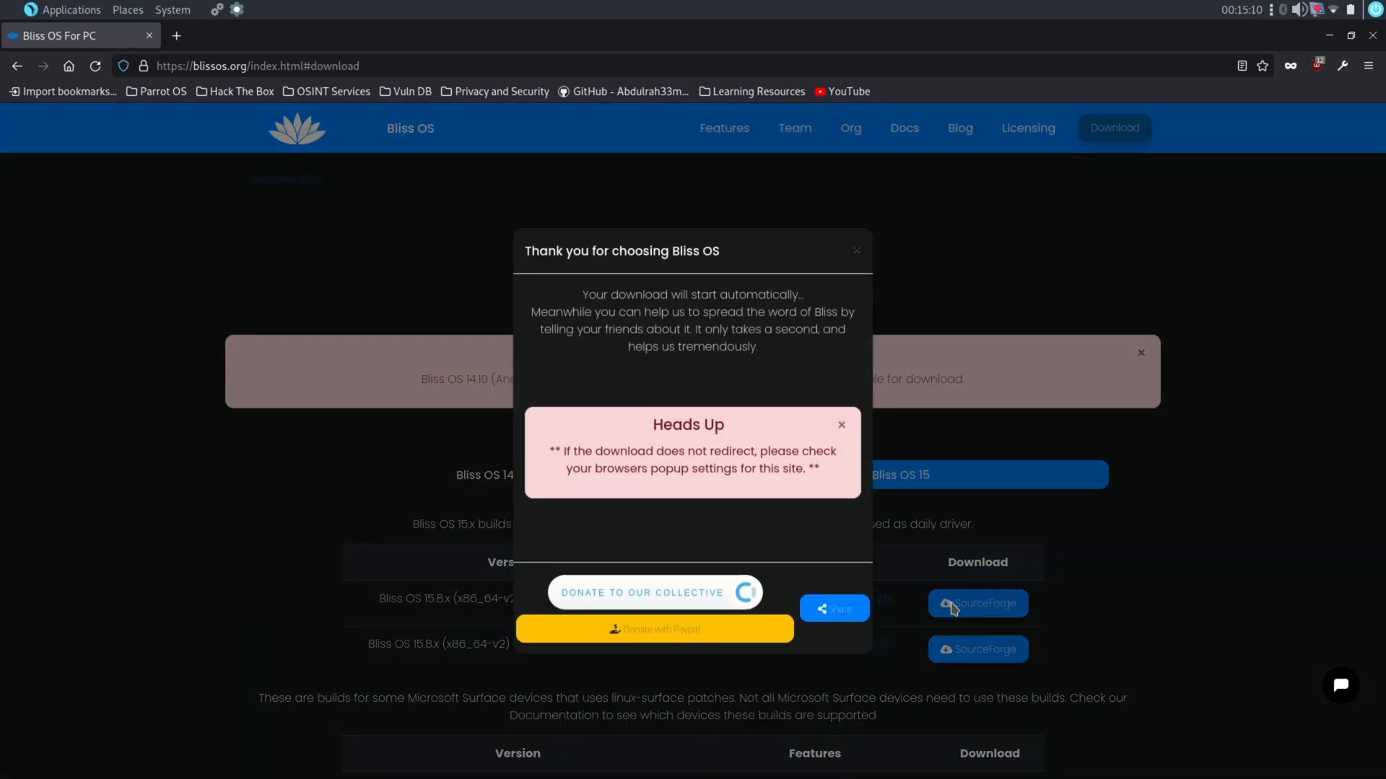
click(977, 604)
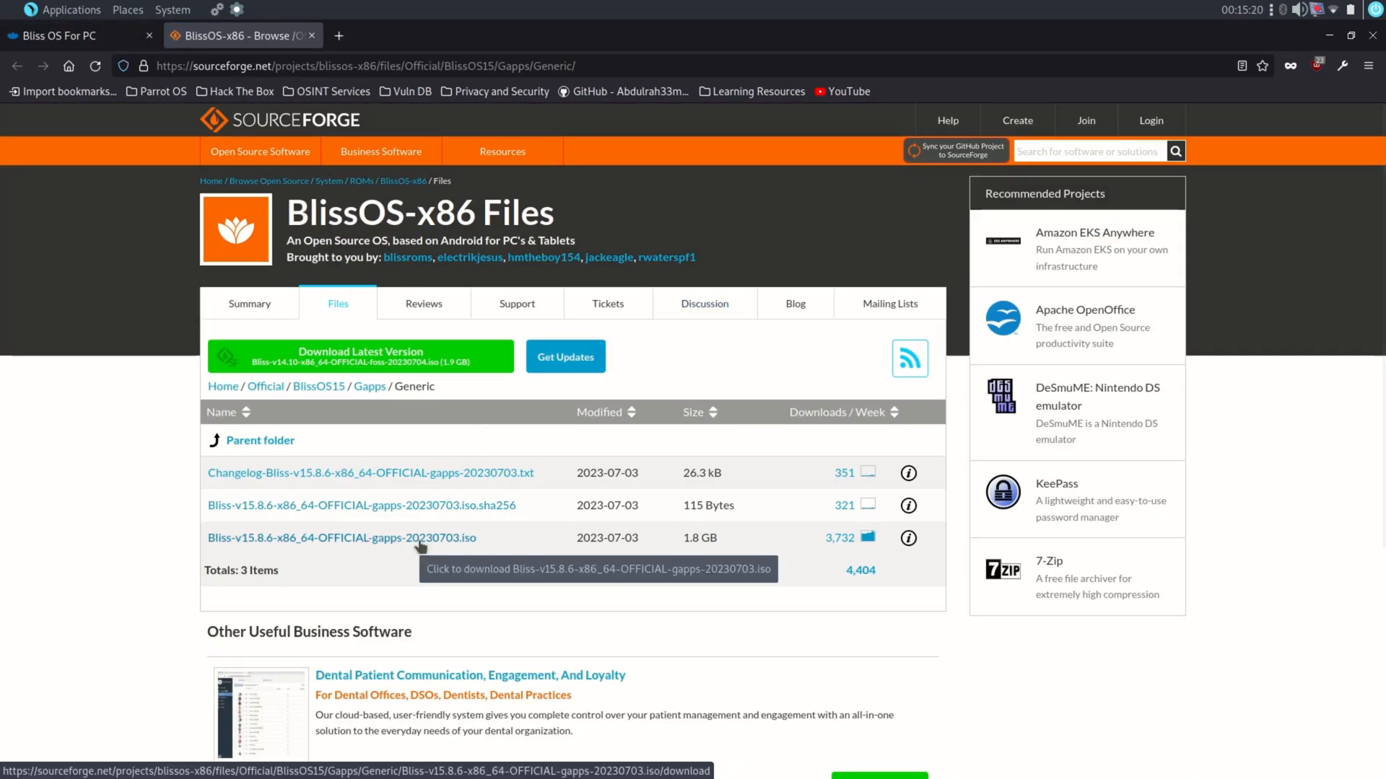
click(340, 537)
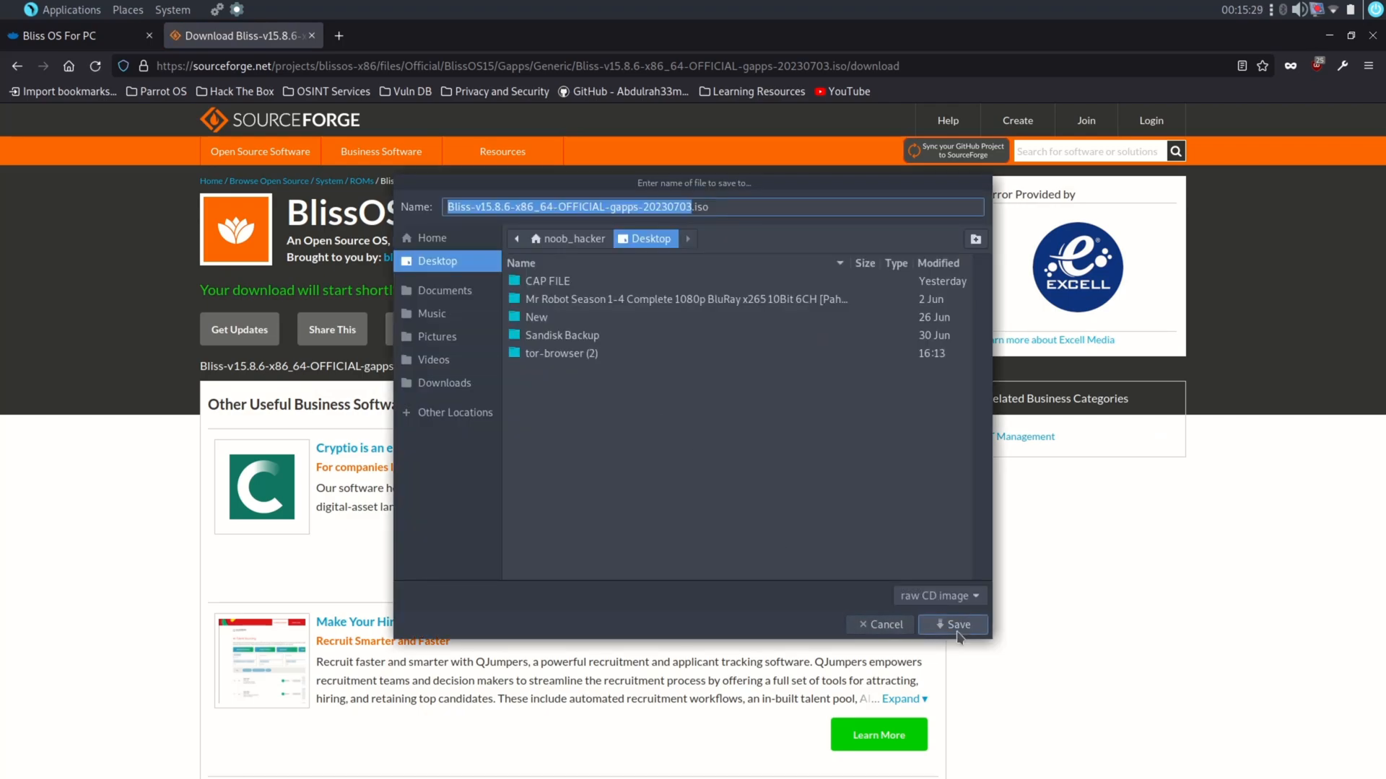
click(951, 625)
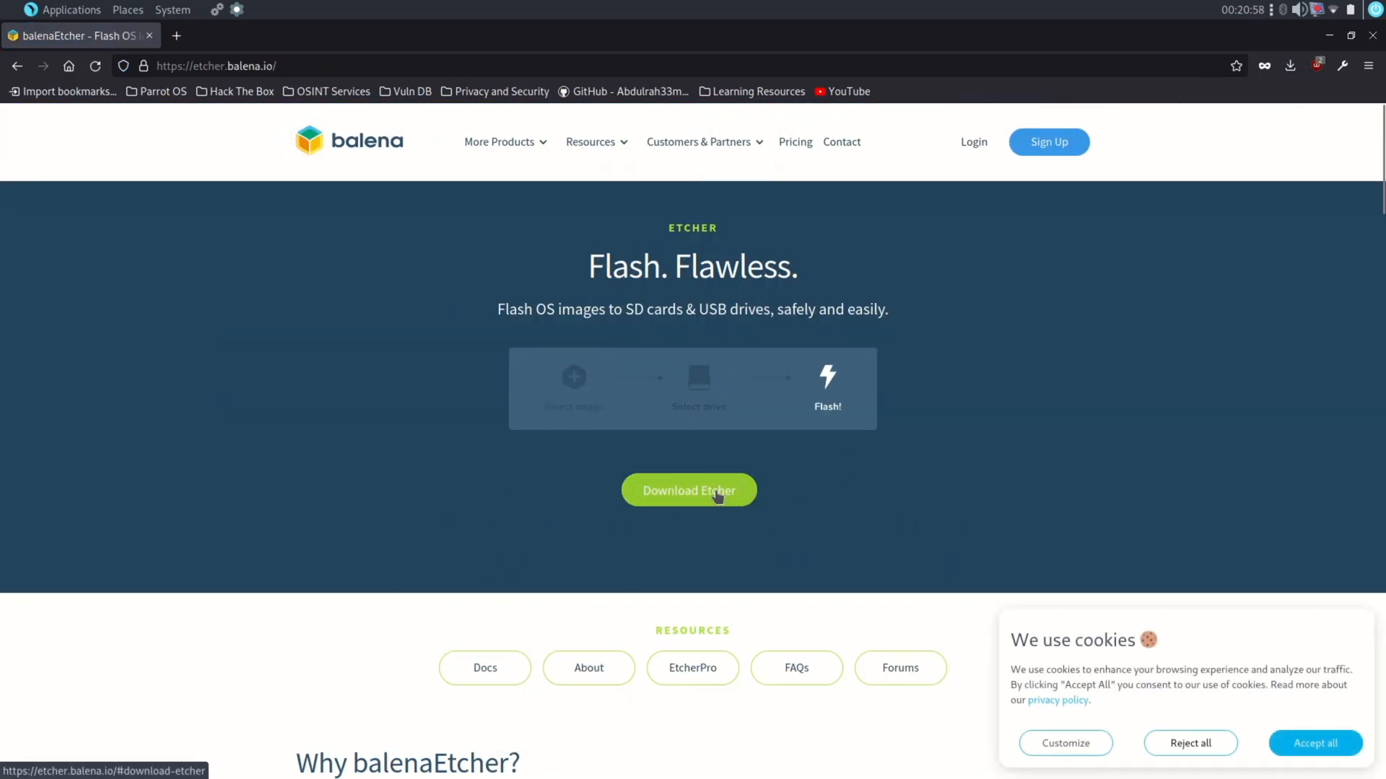
- Download the balenaEtcher AppImage from etcher.balena.io
click(688, 490)
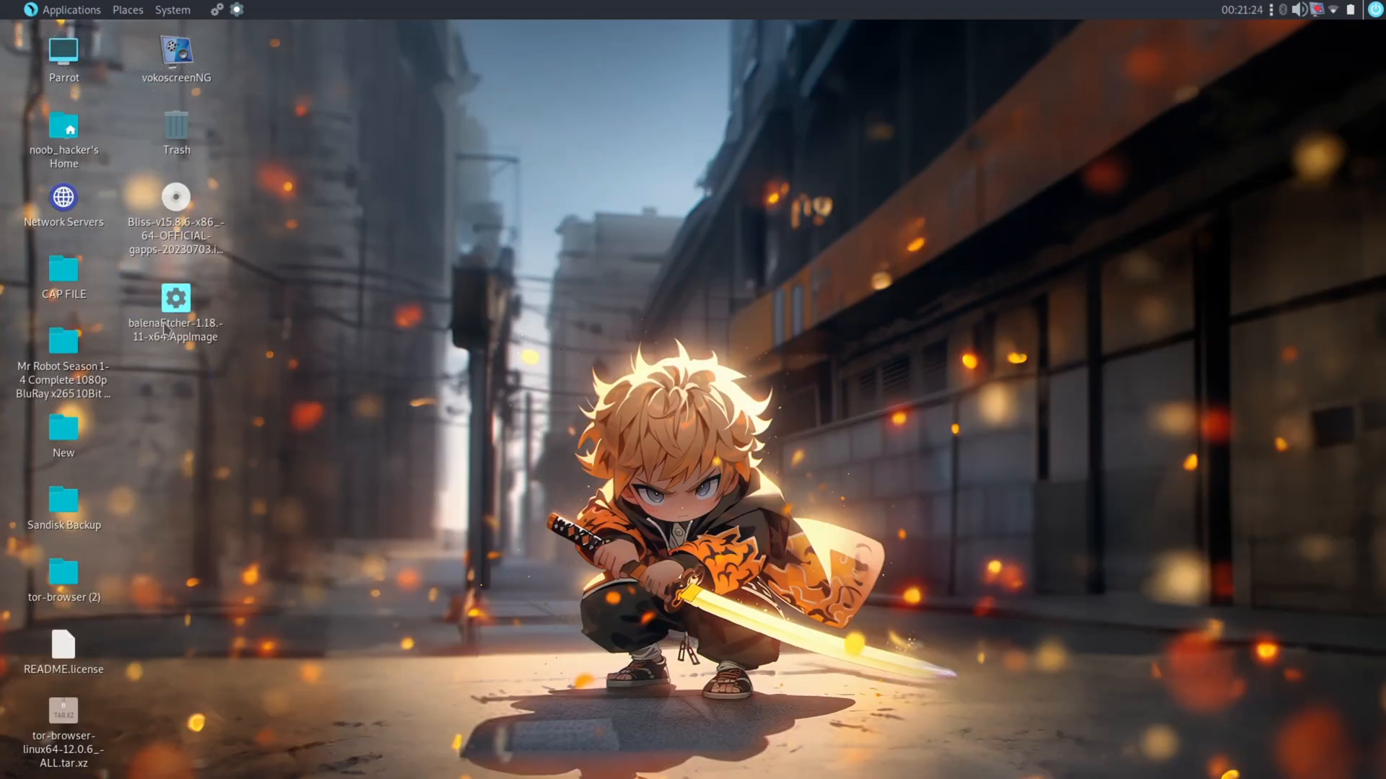
- Grant the owner execute permission on balenaEtcher-1.18.11-x64.AppImage via its Properties permissions
right_click(175, 298)
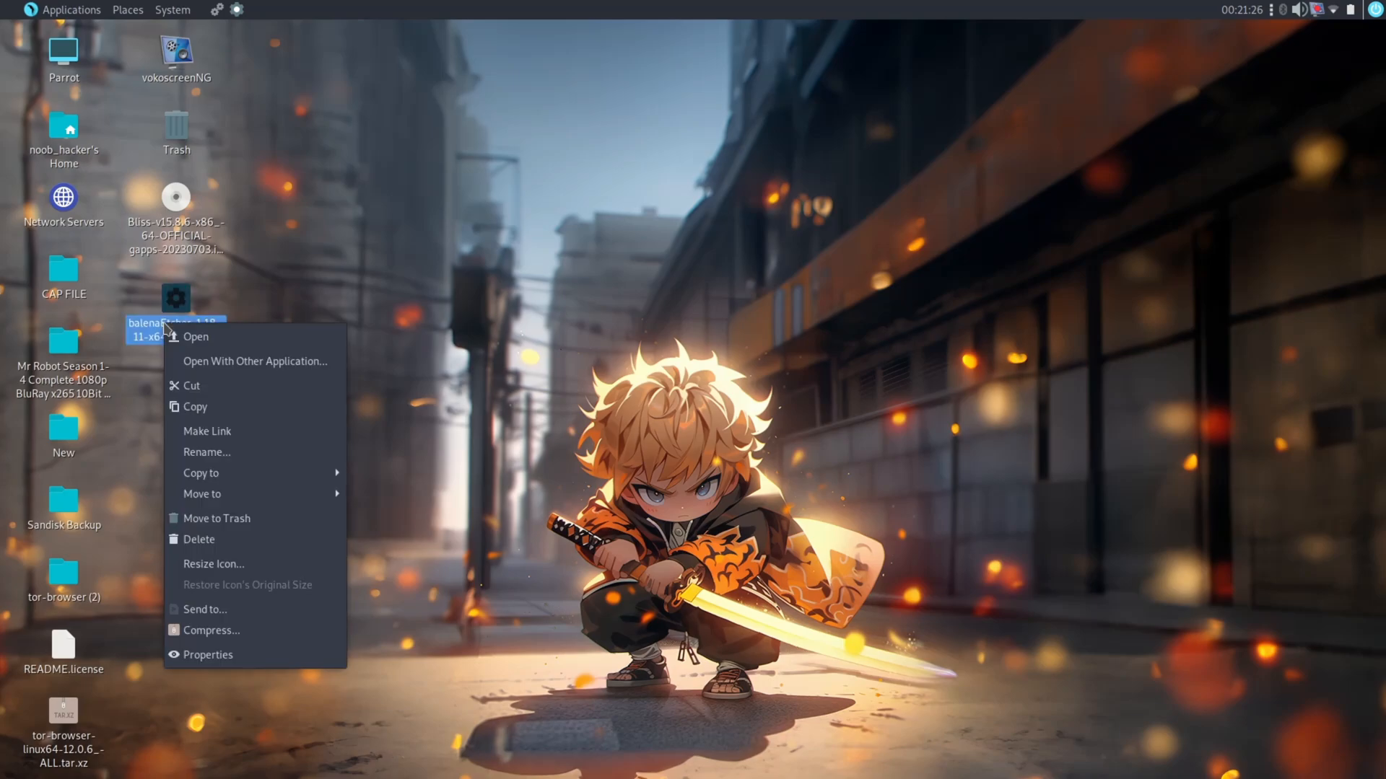
click(208, 656)
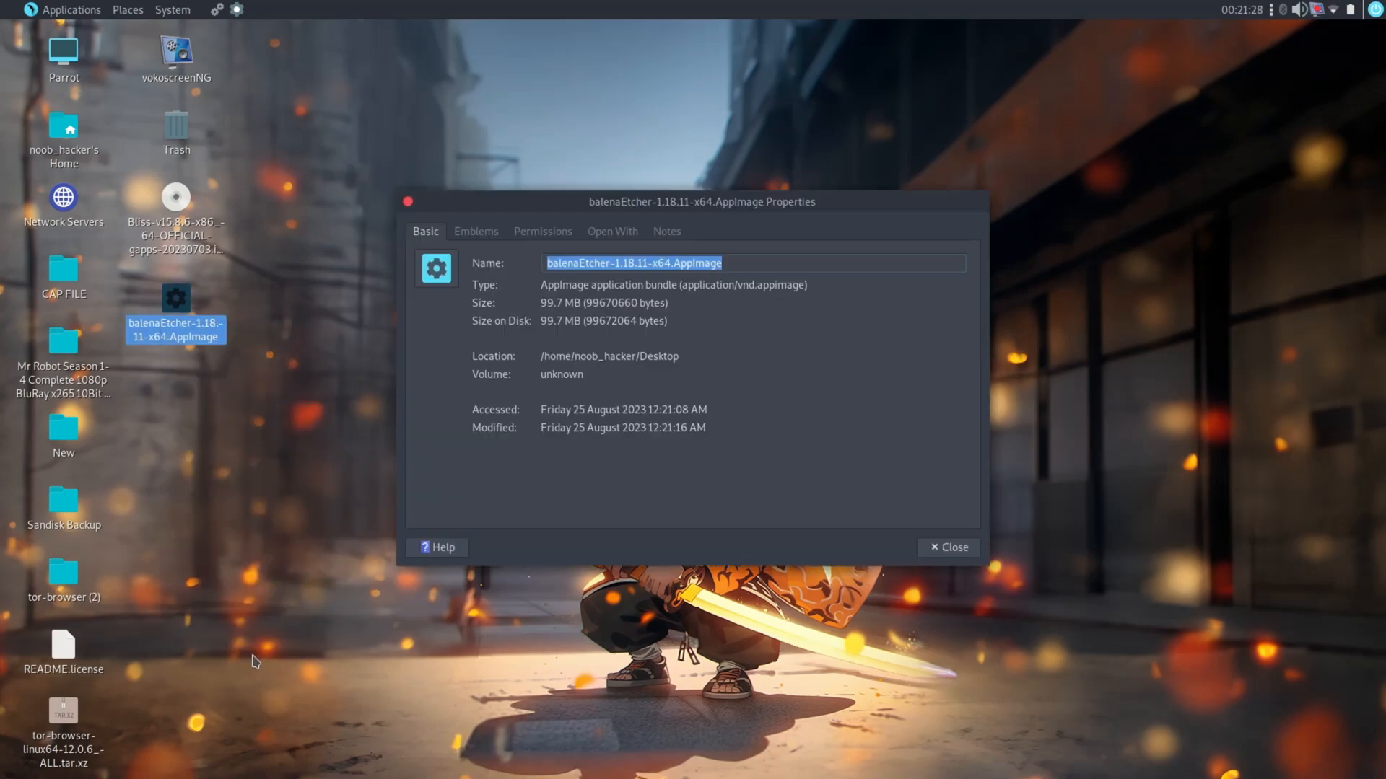
click(541, 231)
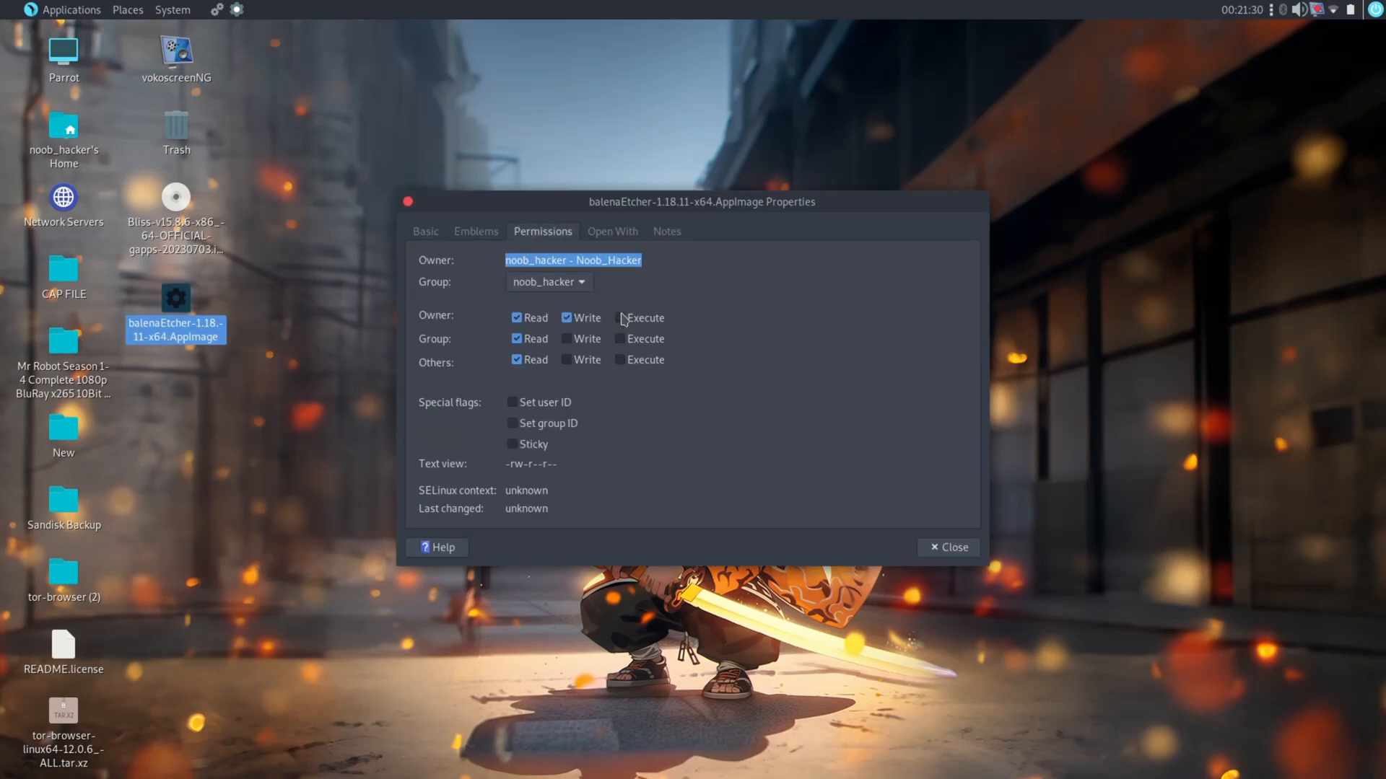
click(619, 318)
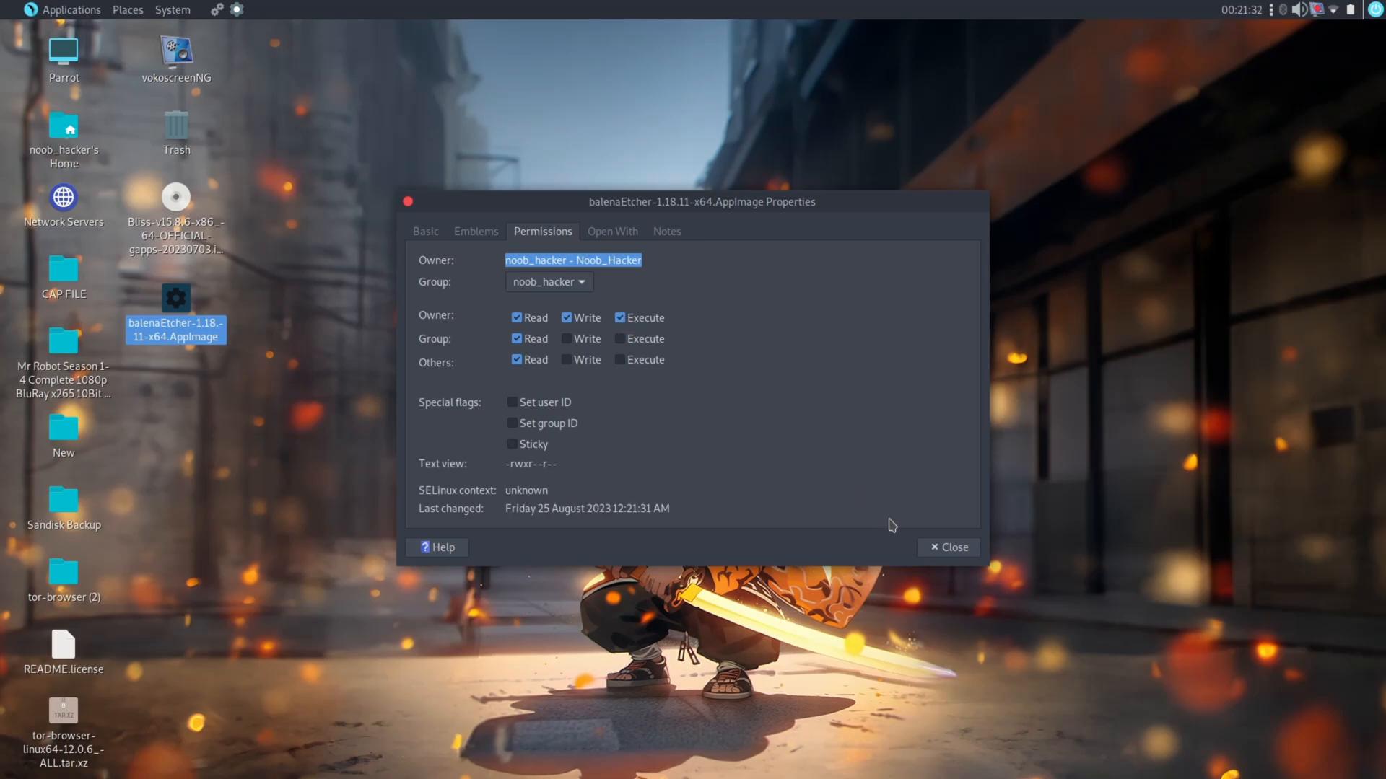
click(954, 547)
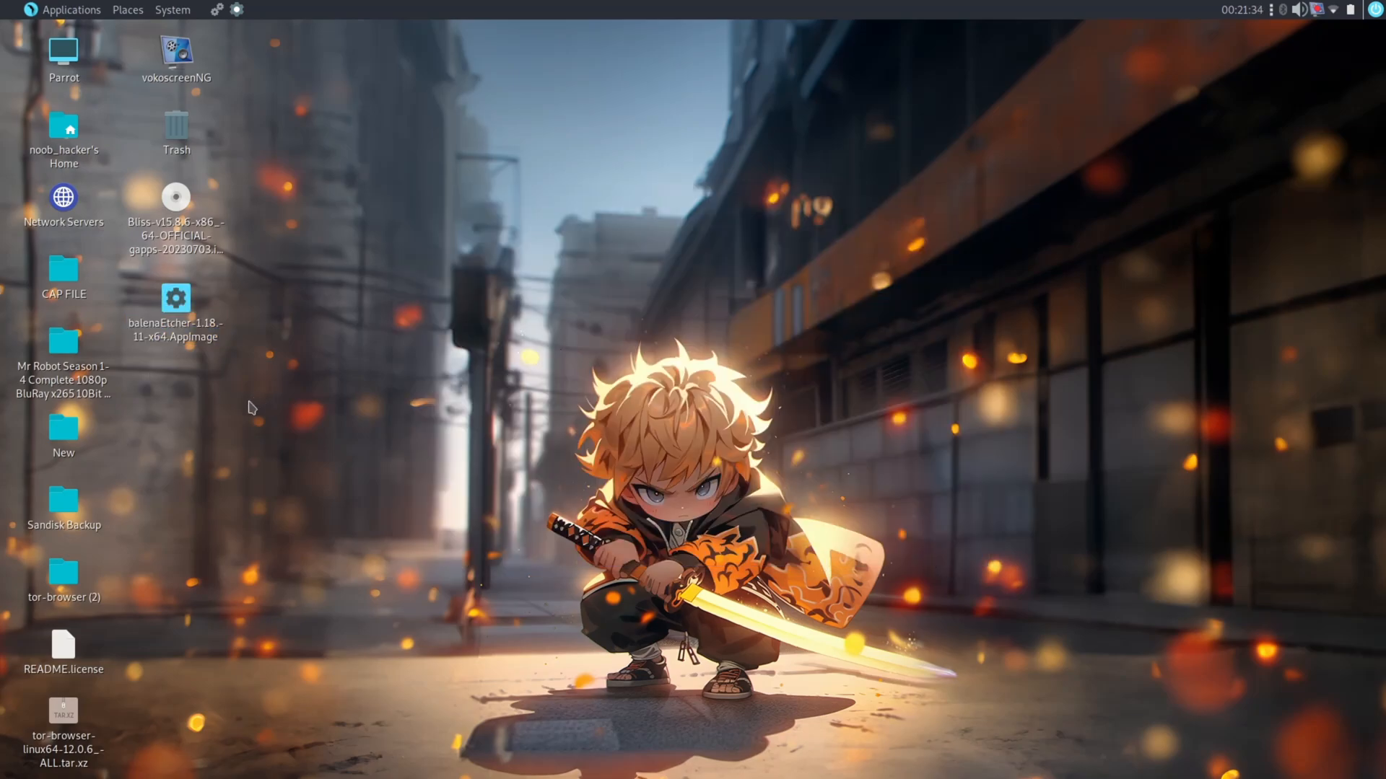
click(175, 298)
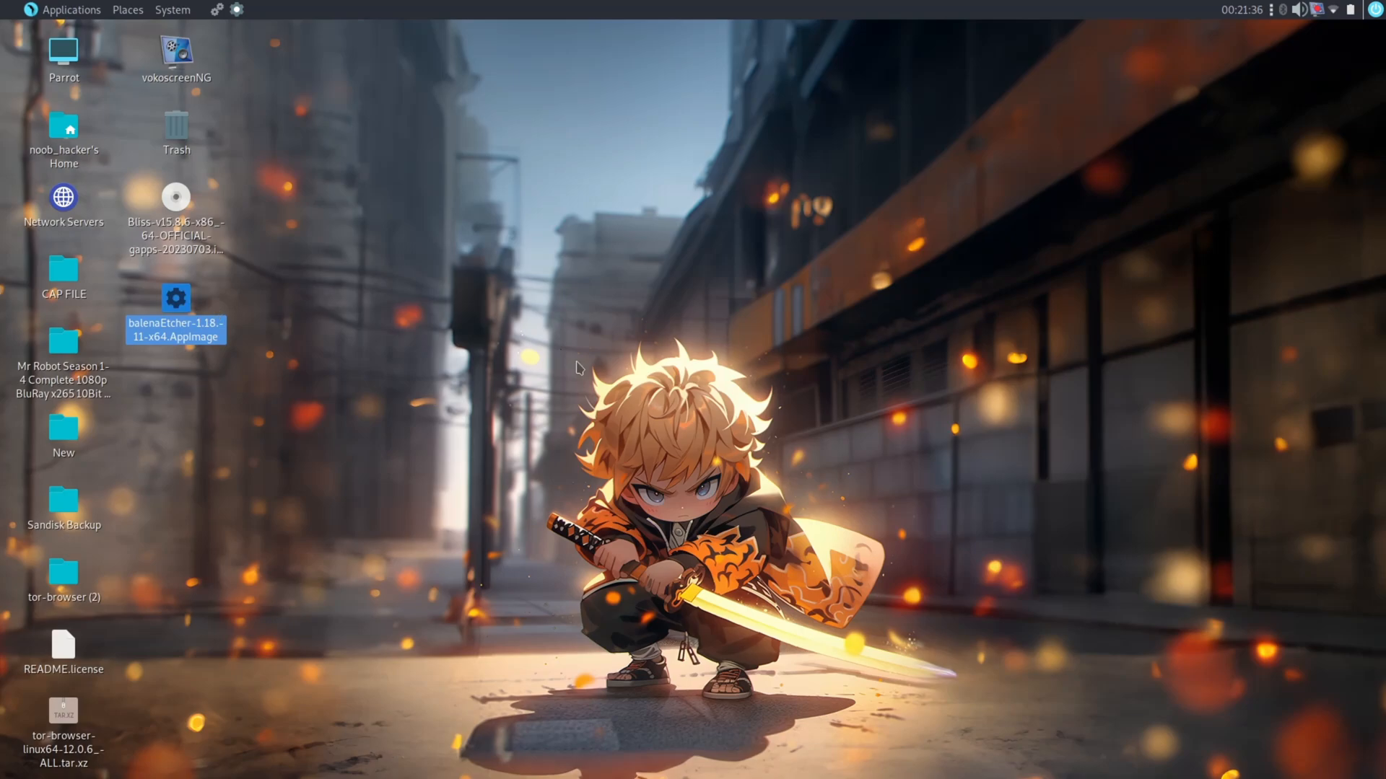
- Launch balenaEtcher and choose the Bliss OS 15.8.6 ISO as the image to flash
double_click(175, 297)
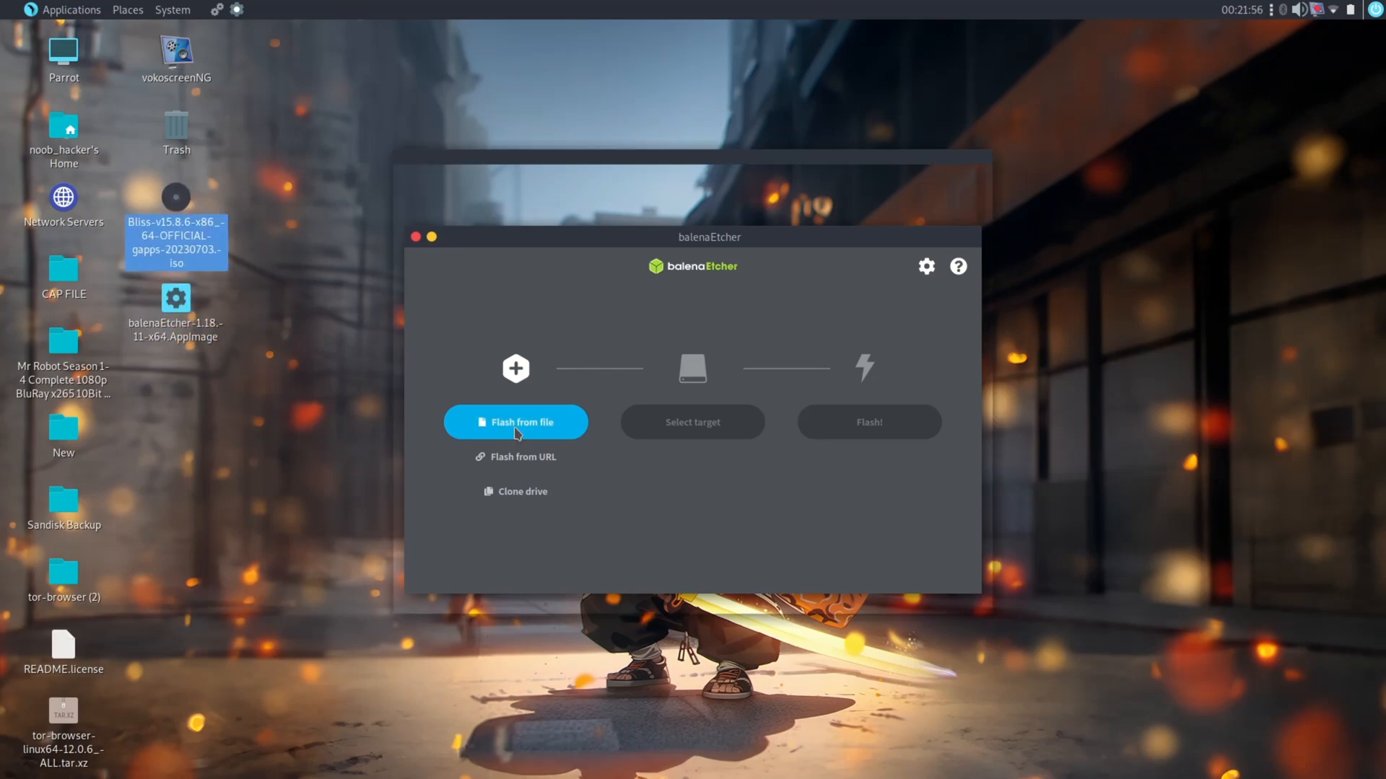
click(515, 421)
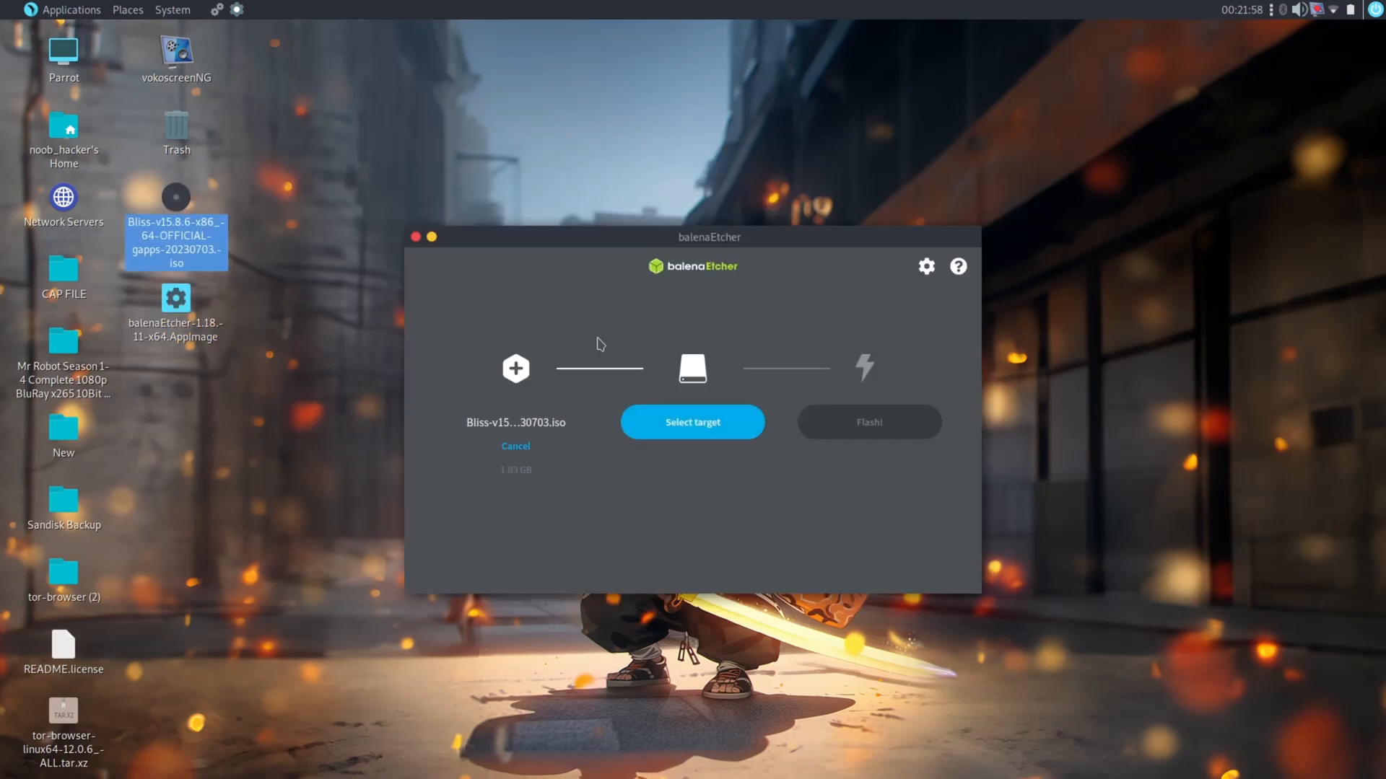
mouse_move(226, 289)
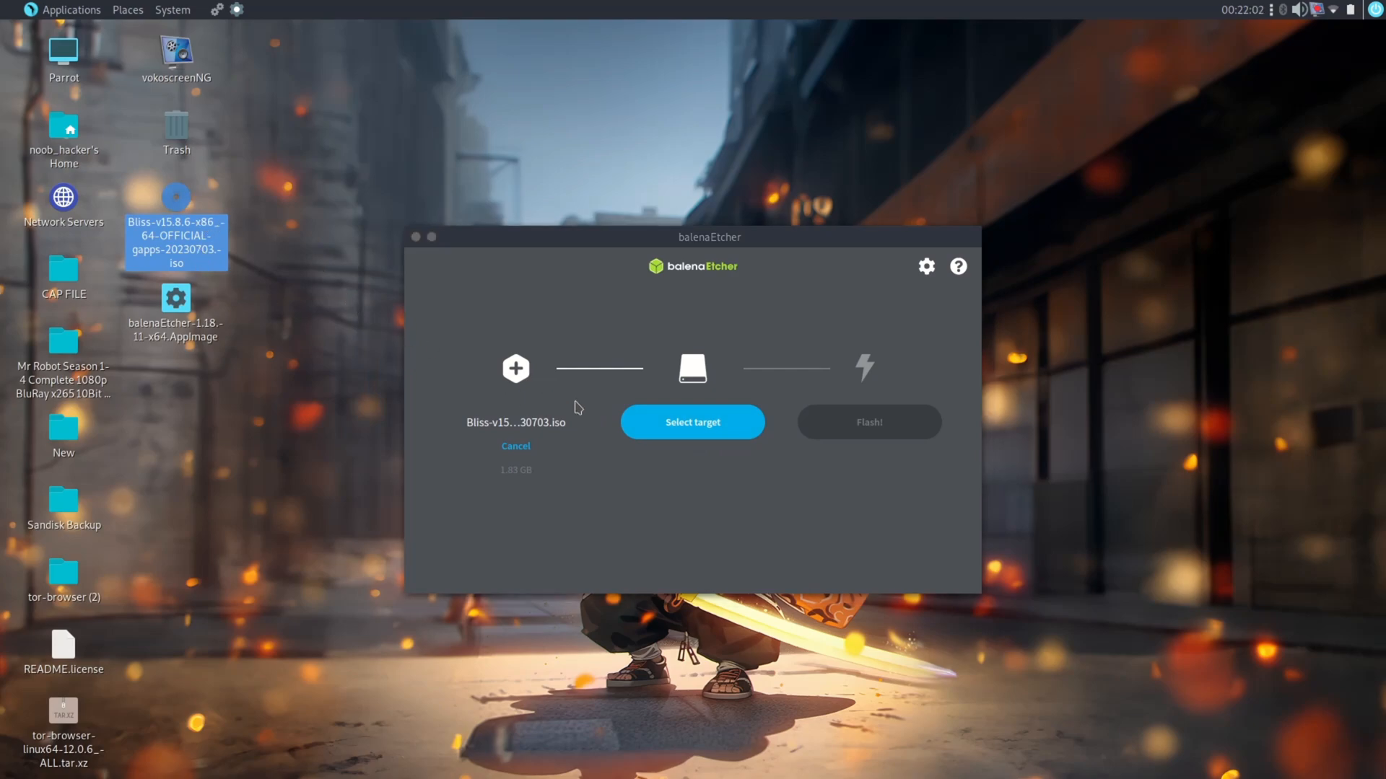
- Target the 32.4 GB USB drive and start flashing, authenticating with the administrator password
click(692, 422)
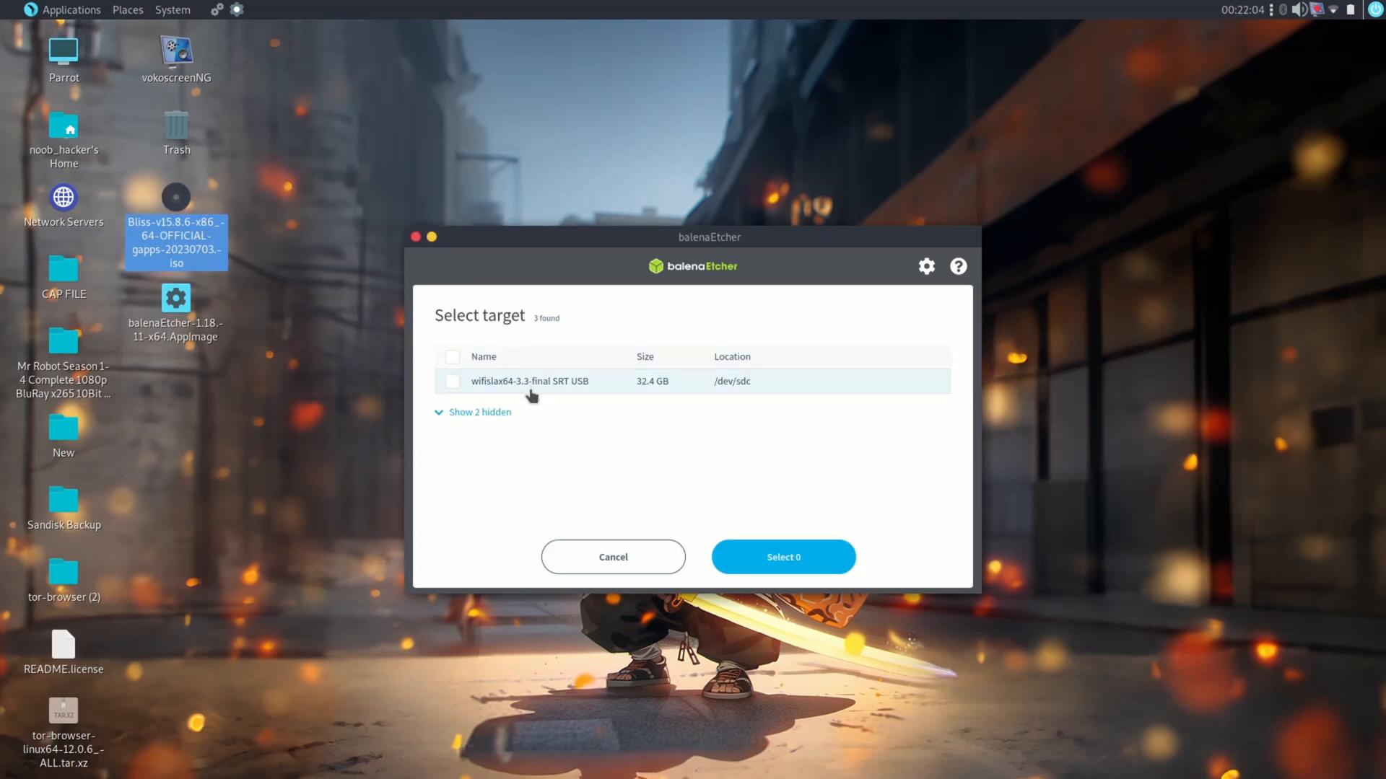
click(452, 381)
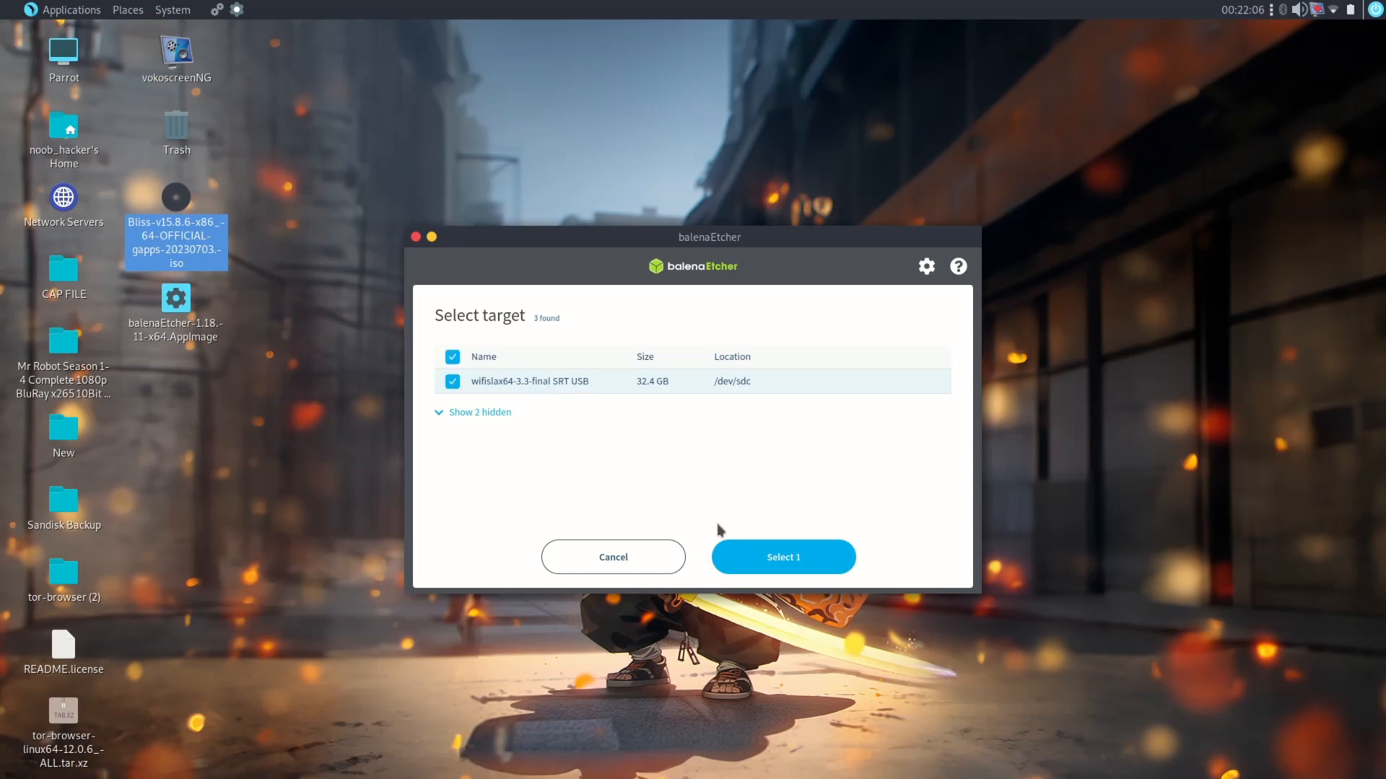
click(780, 558)
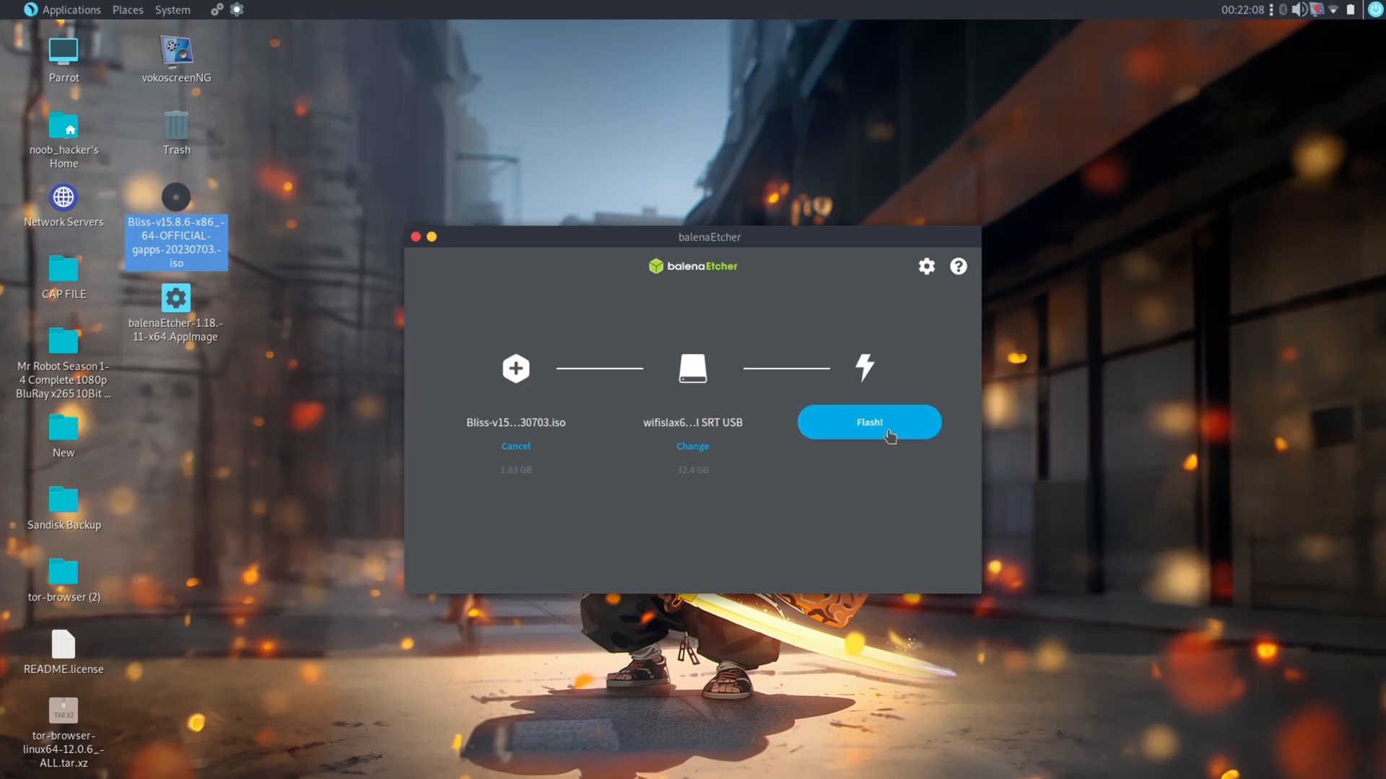
click(869, 421)
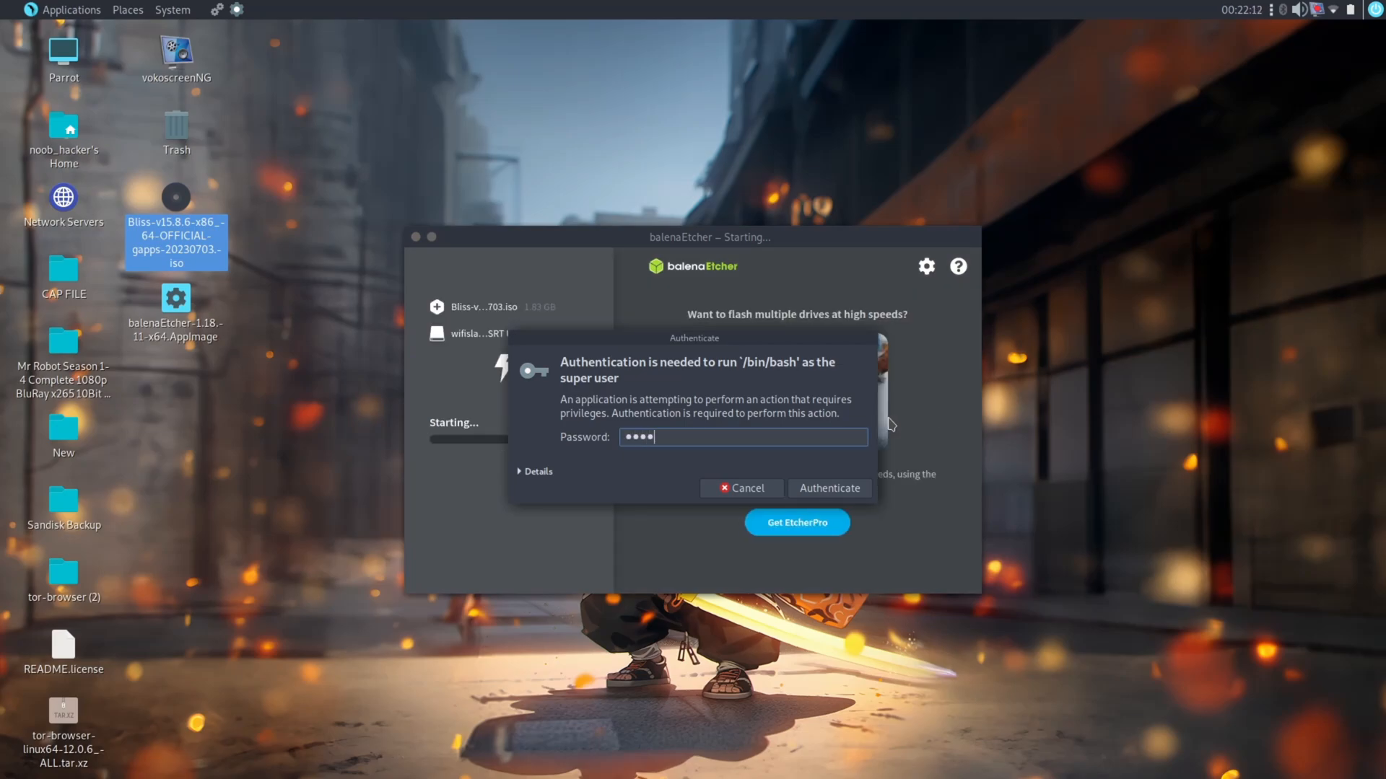
click(827, 488)
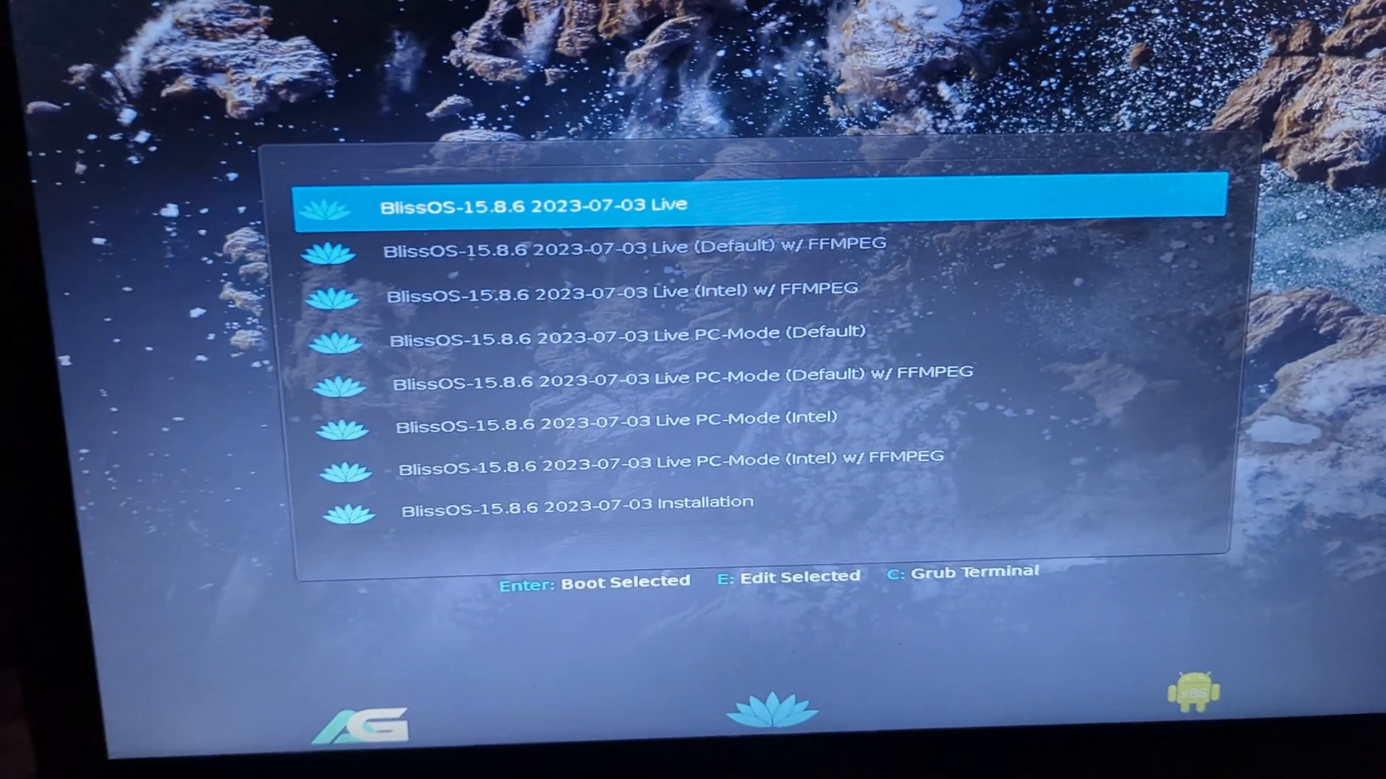
- Boot the BlissOS-15.8.6 Installation entry from the GRUB menu
key(Down)
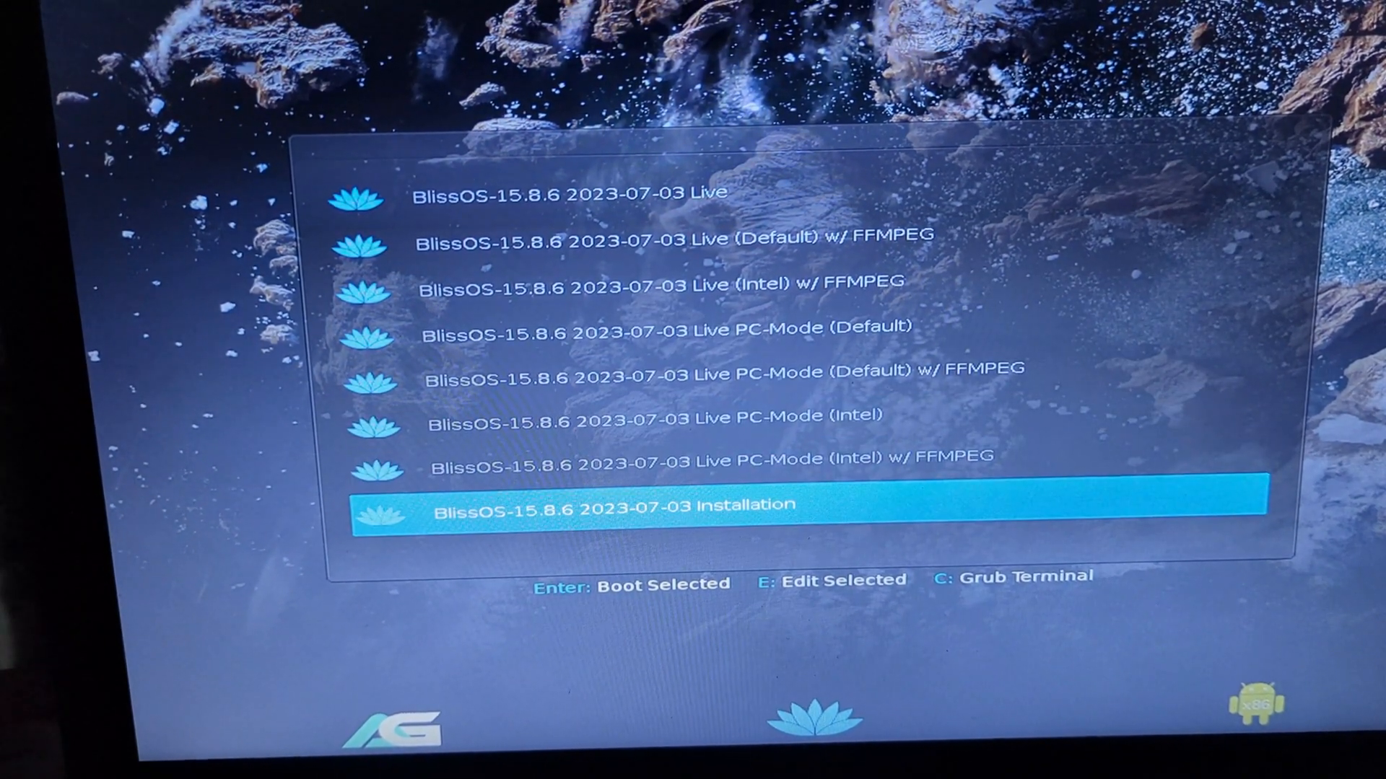
key(Enter)
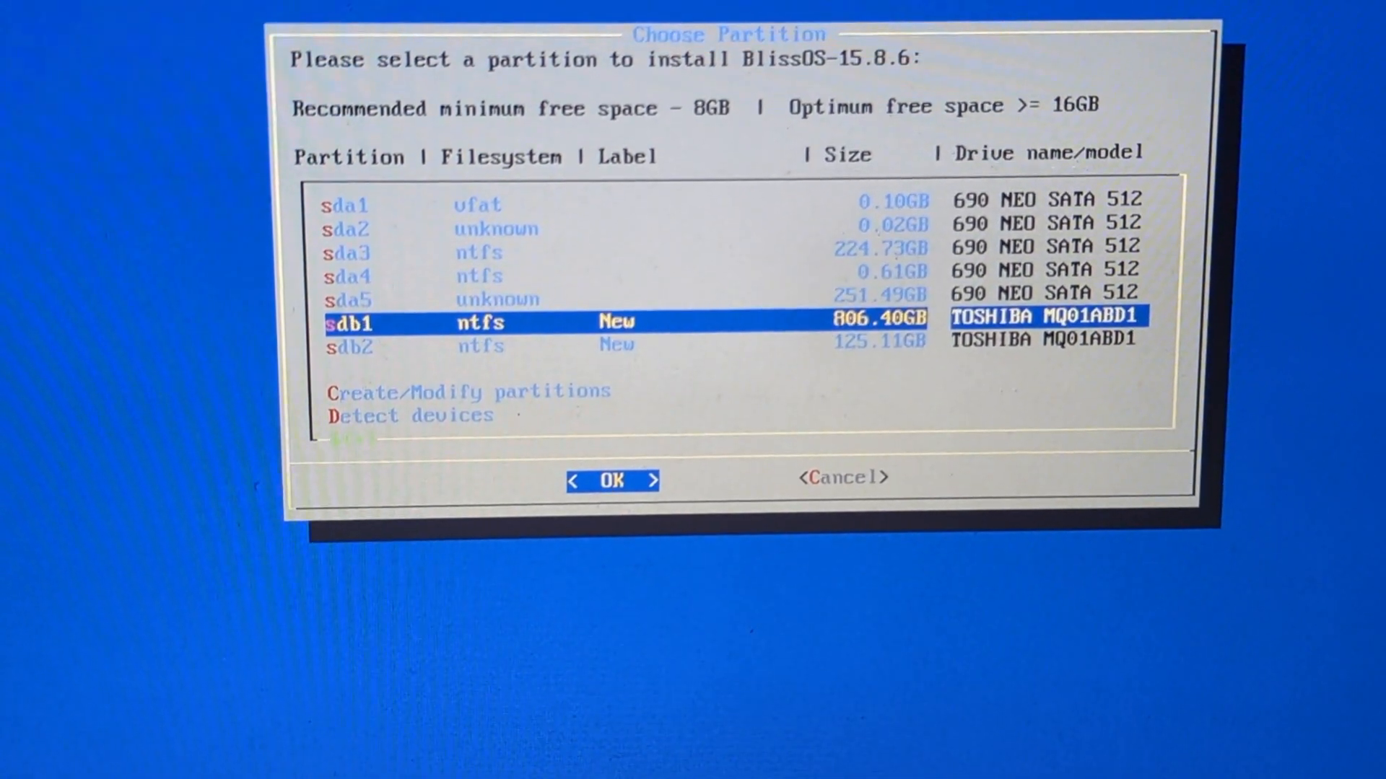
- Install onto sdb2, formatting it, with EFI GRUB2 and a 2048 MB data.img user data image
click(612, 479)
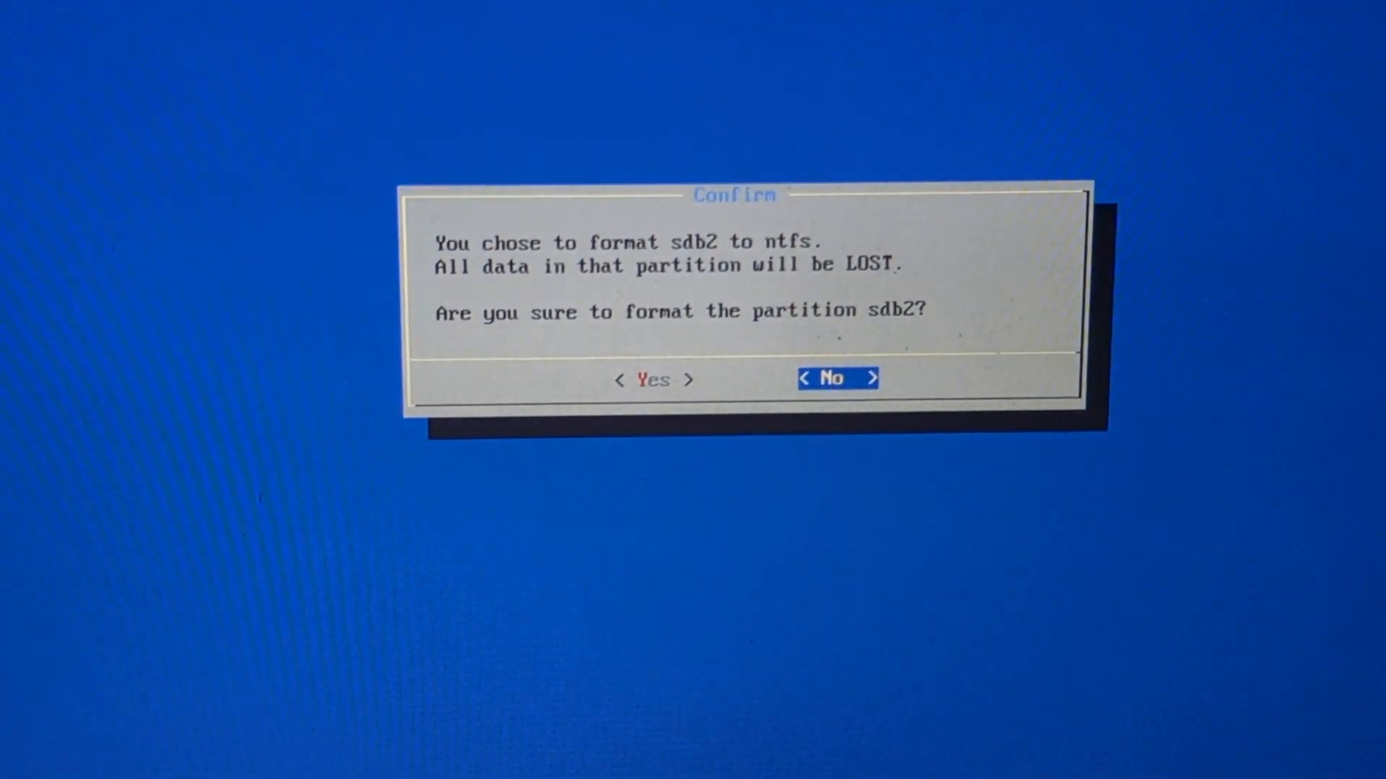
click(653, 379)
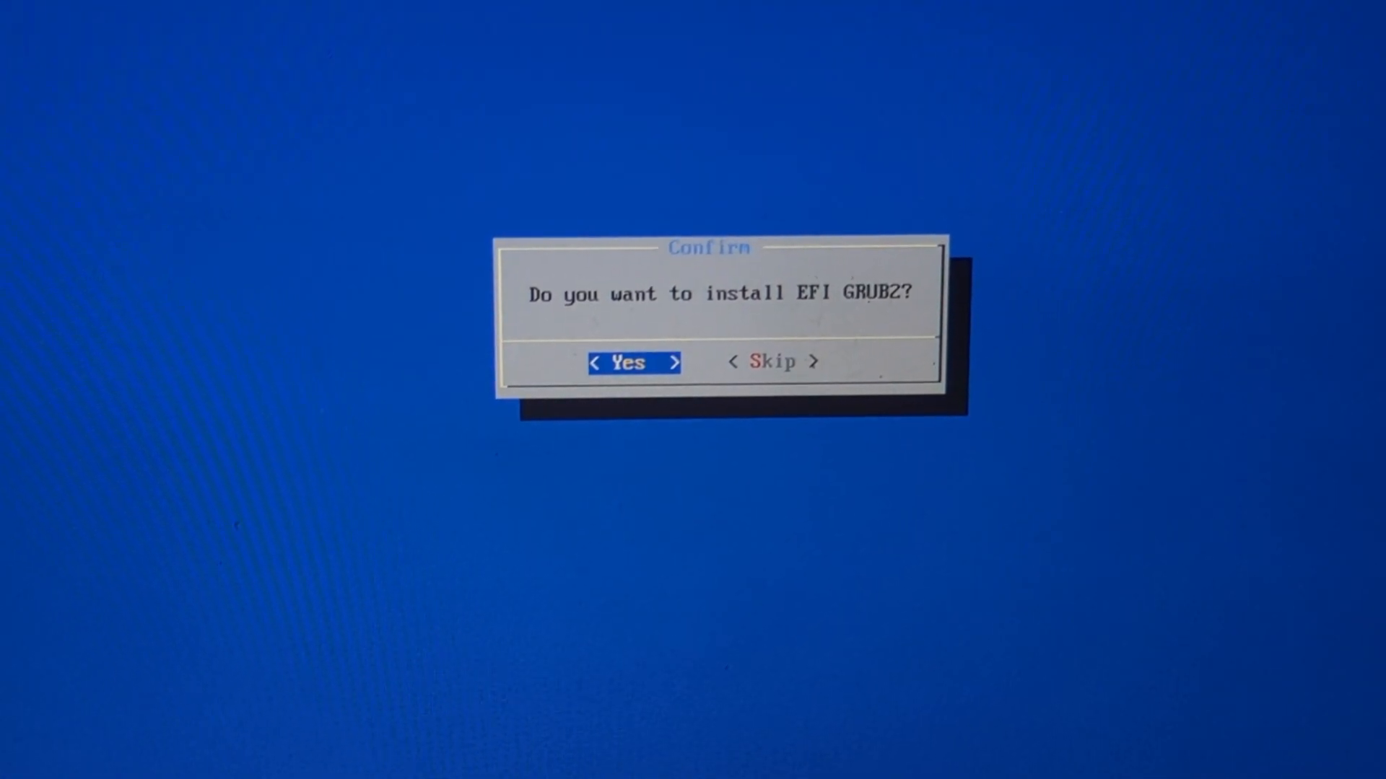
click(632, 362)
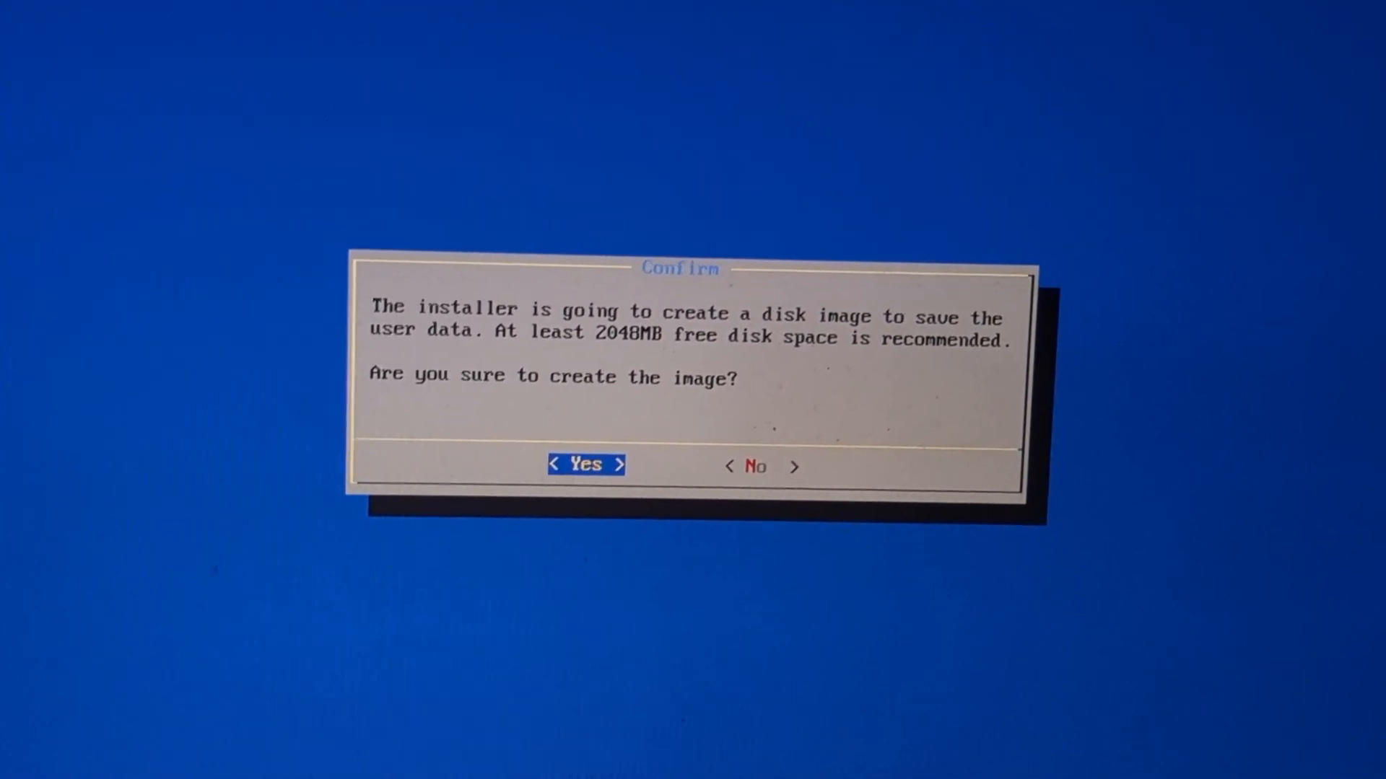
click(583, 463)
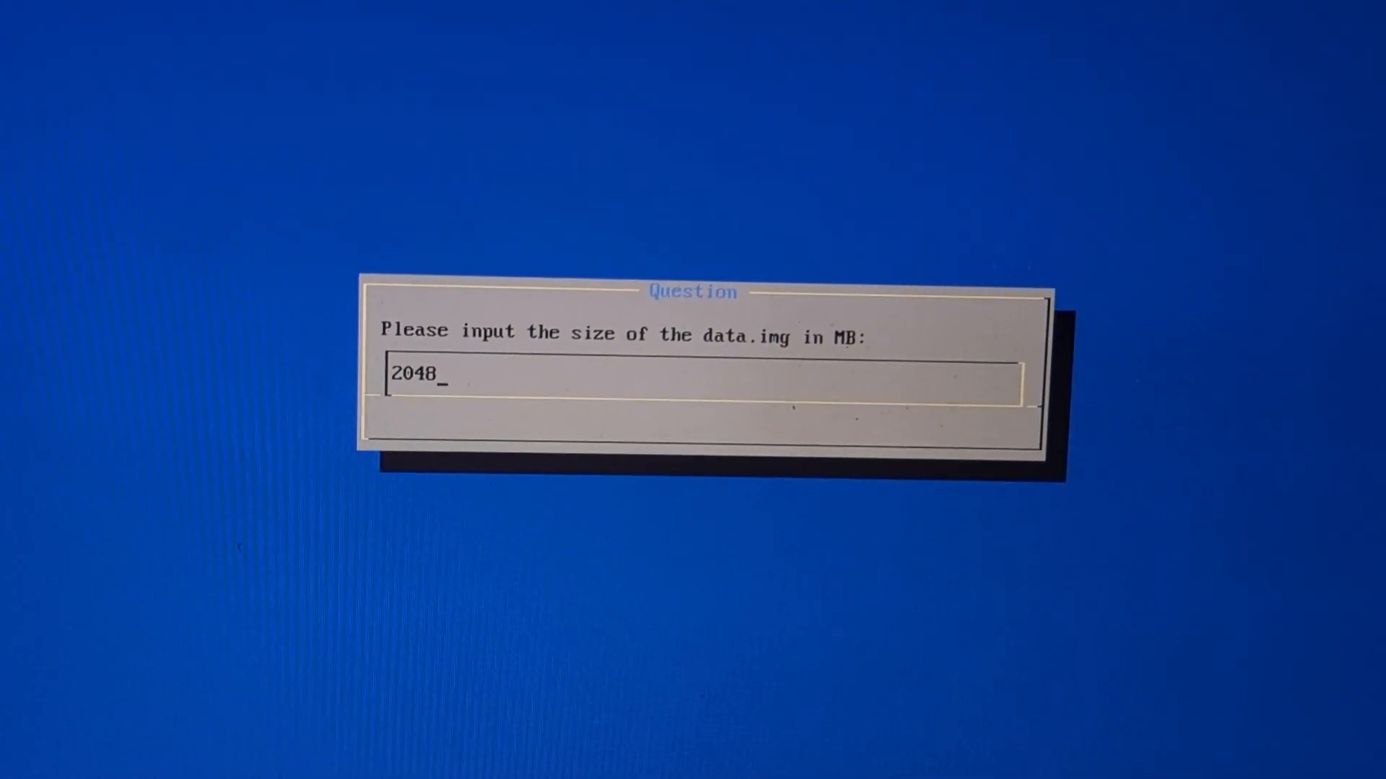
text(91111)
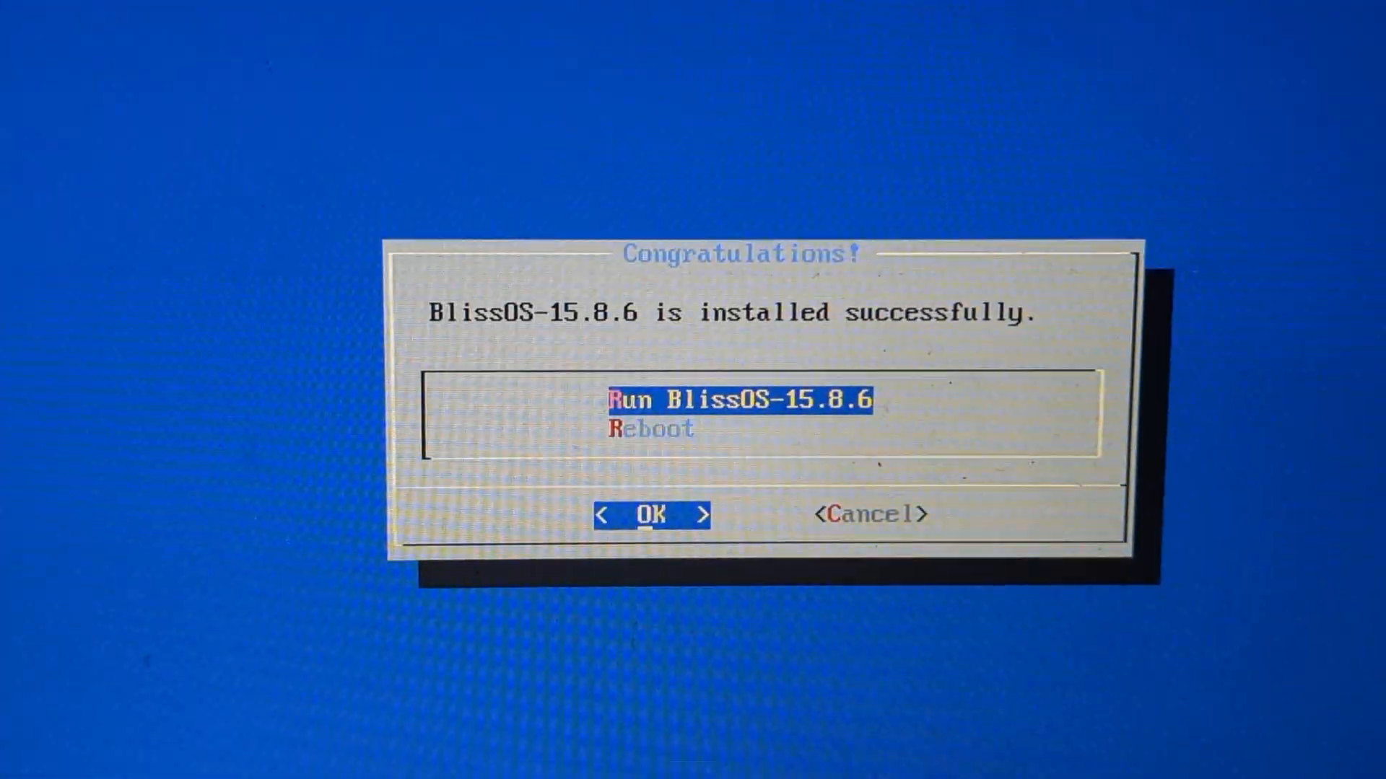
- Run the newly installed BlissOS-15.8.6 from the Congratulations dialog
click(651, 514)
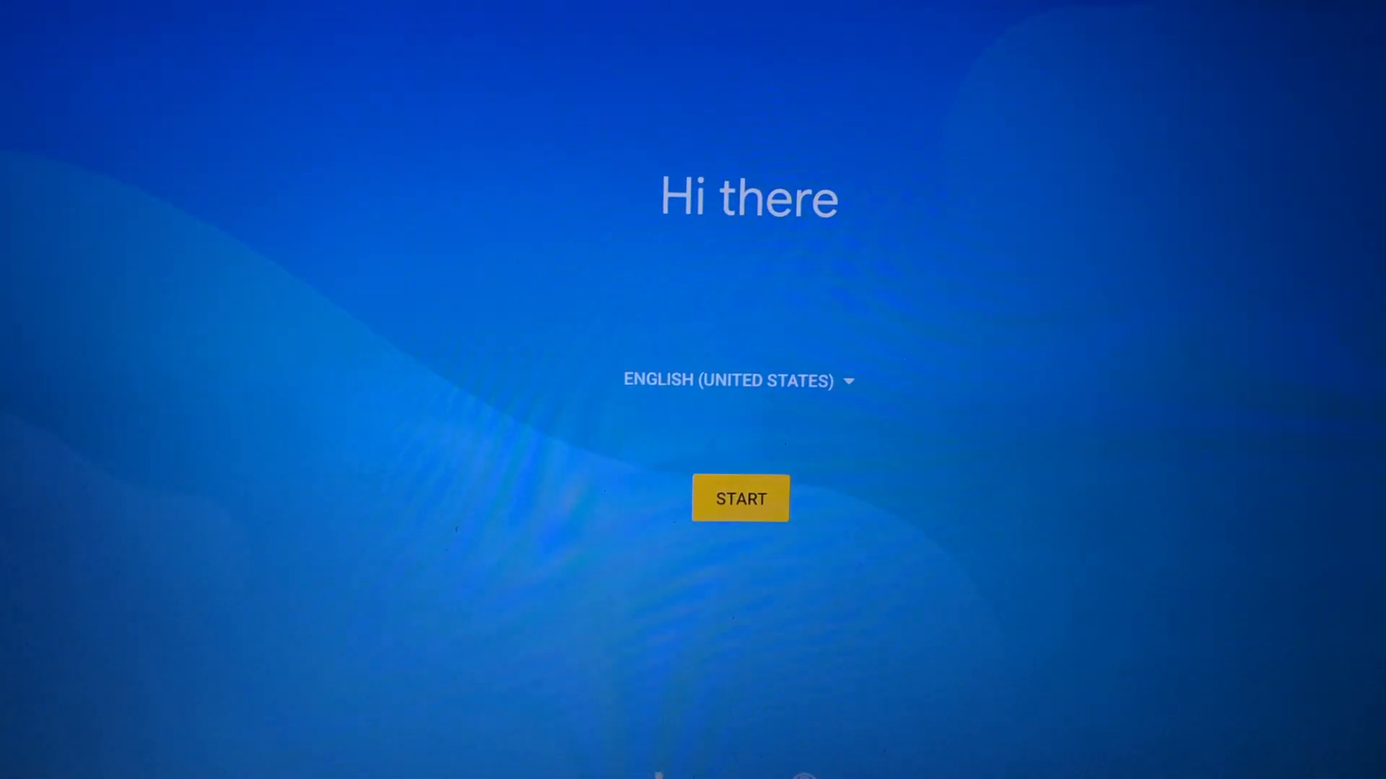
- Start the Android setup and skip the screen lock with Not now
click(739, 498)
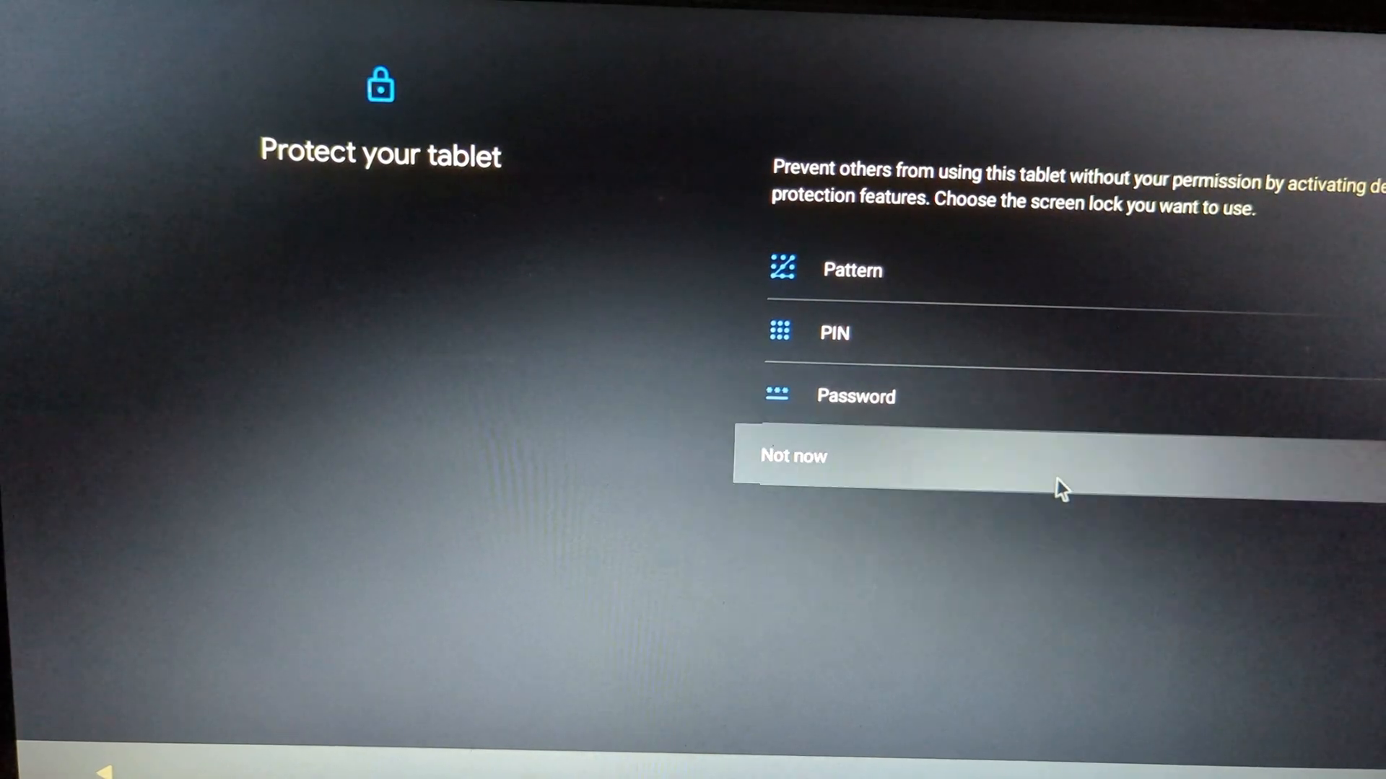
click(792, 456)
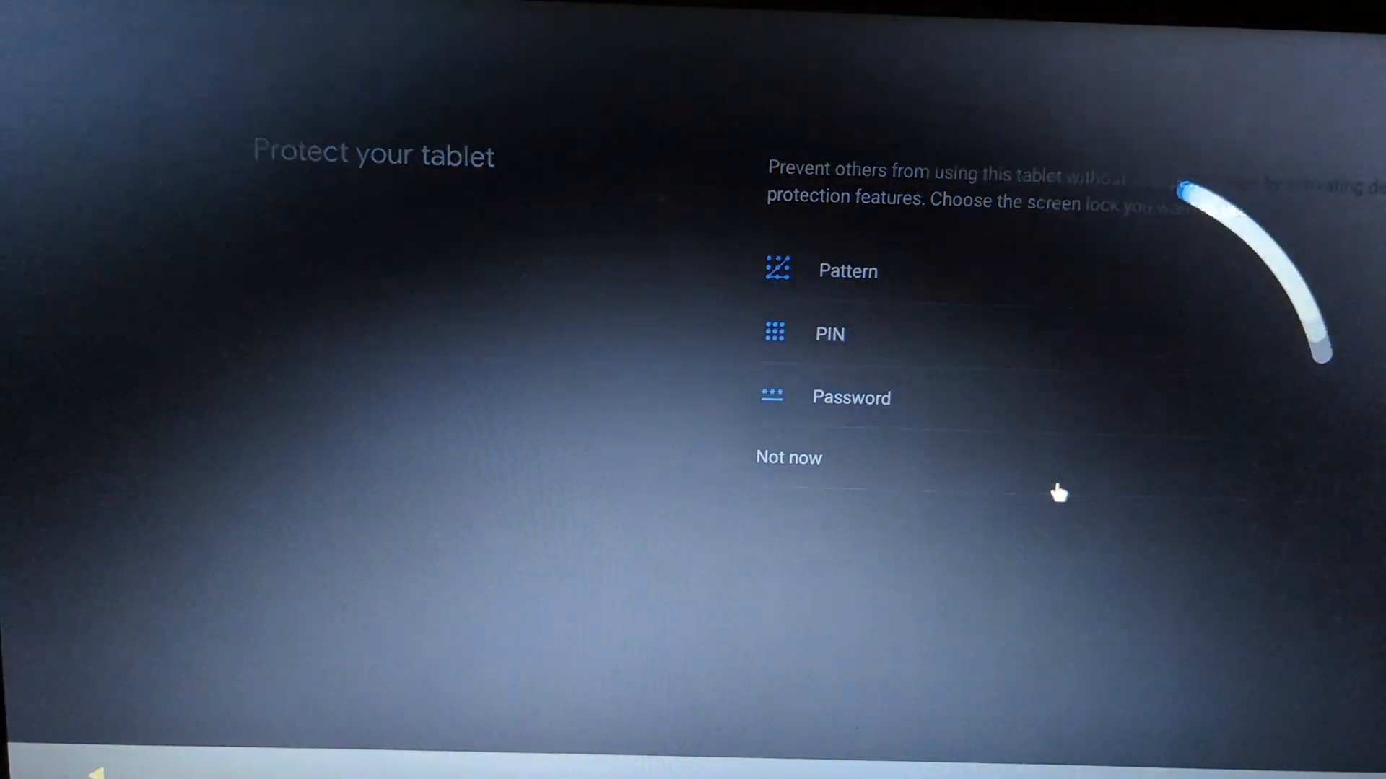
click(788, 457)
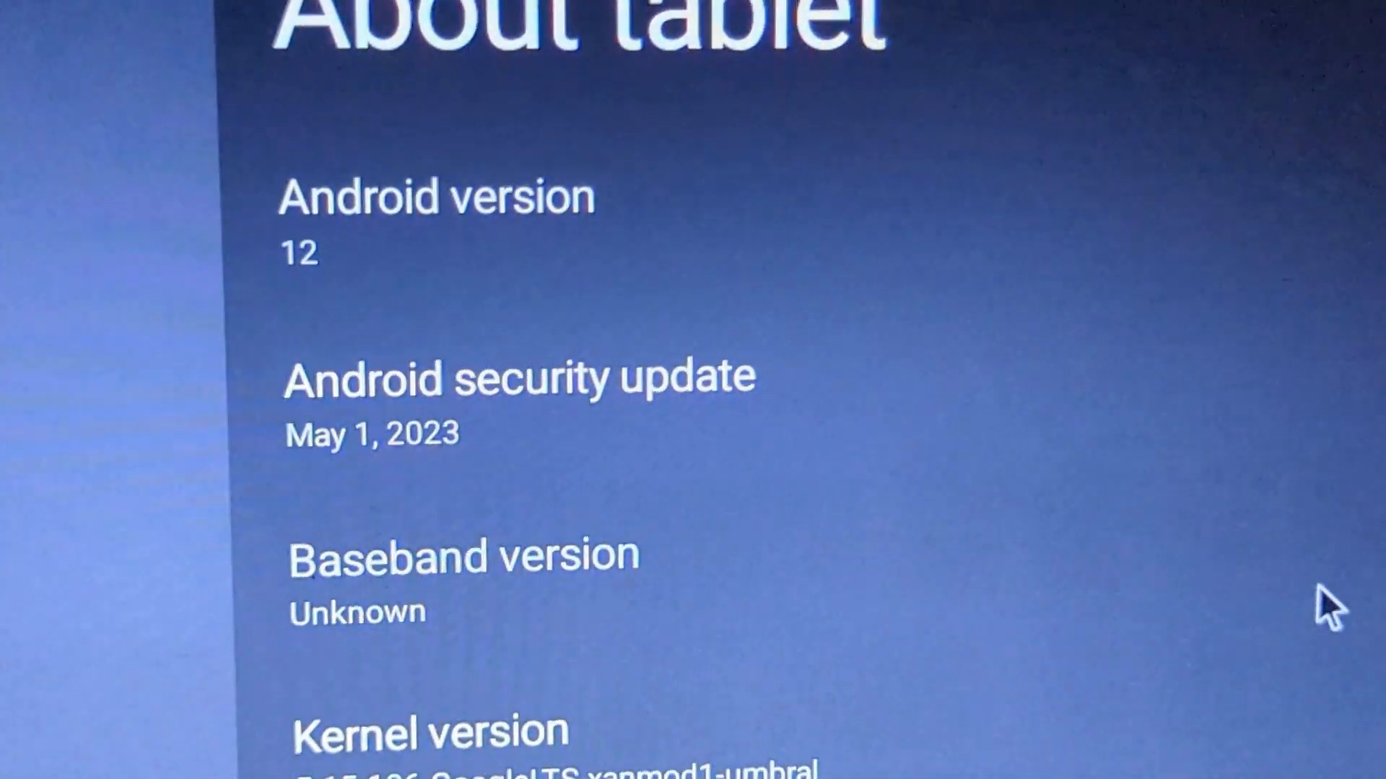
- Check the Updater under System settings, confirming BlissRoms 15.8.6 has no updates, and return to System
scroll(down, 3)
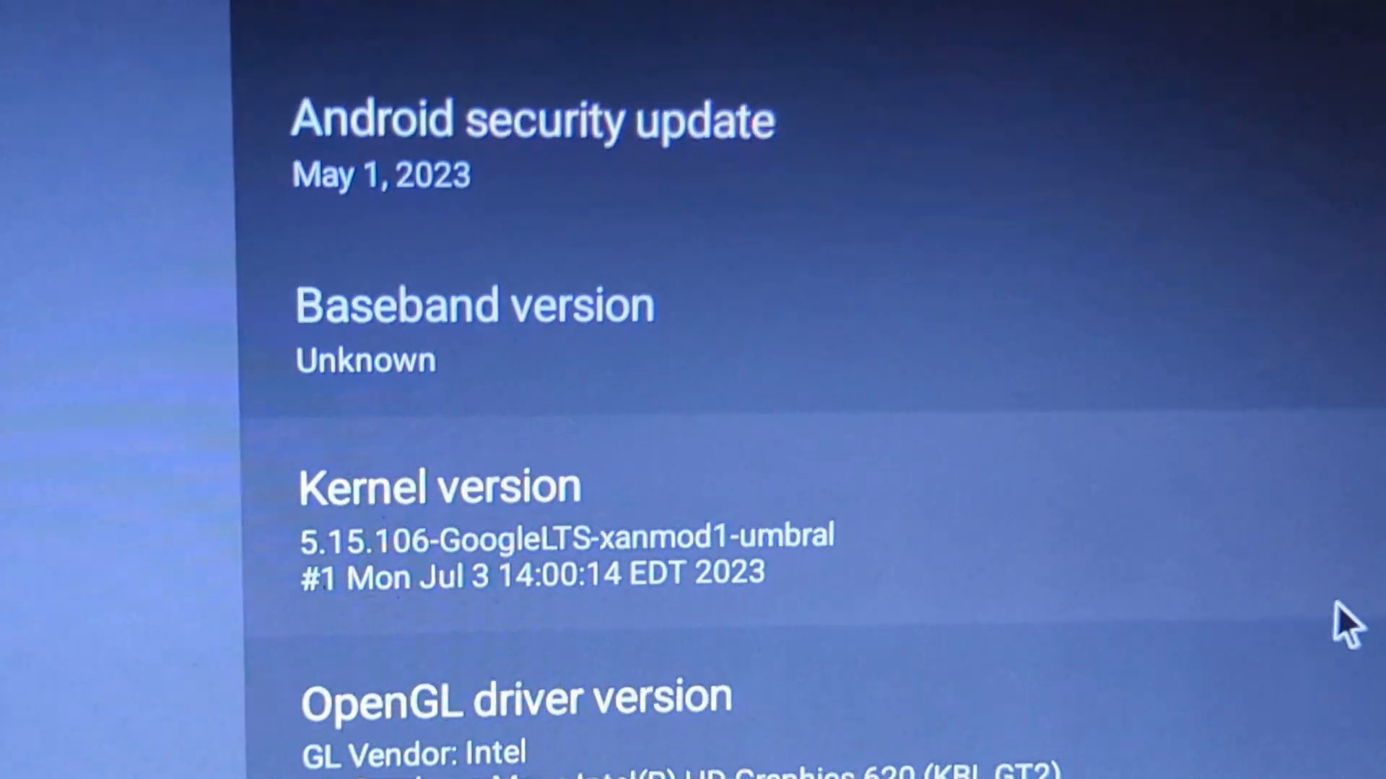
click(963, 66)
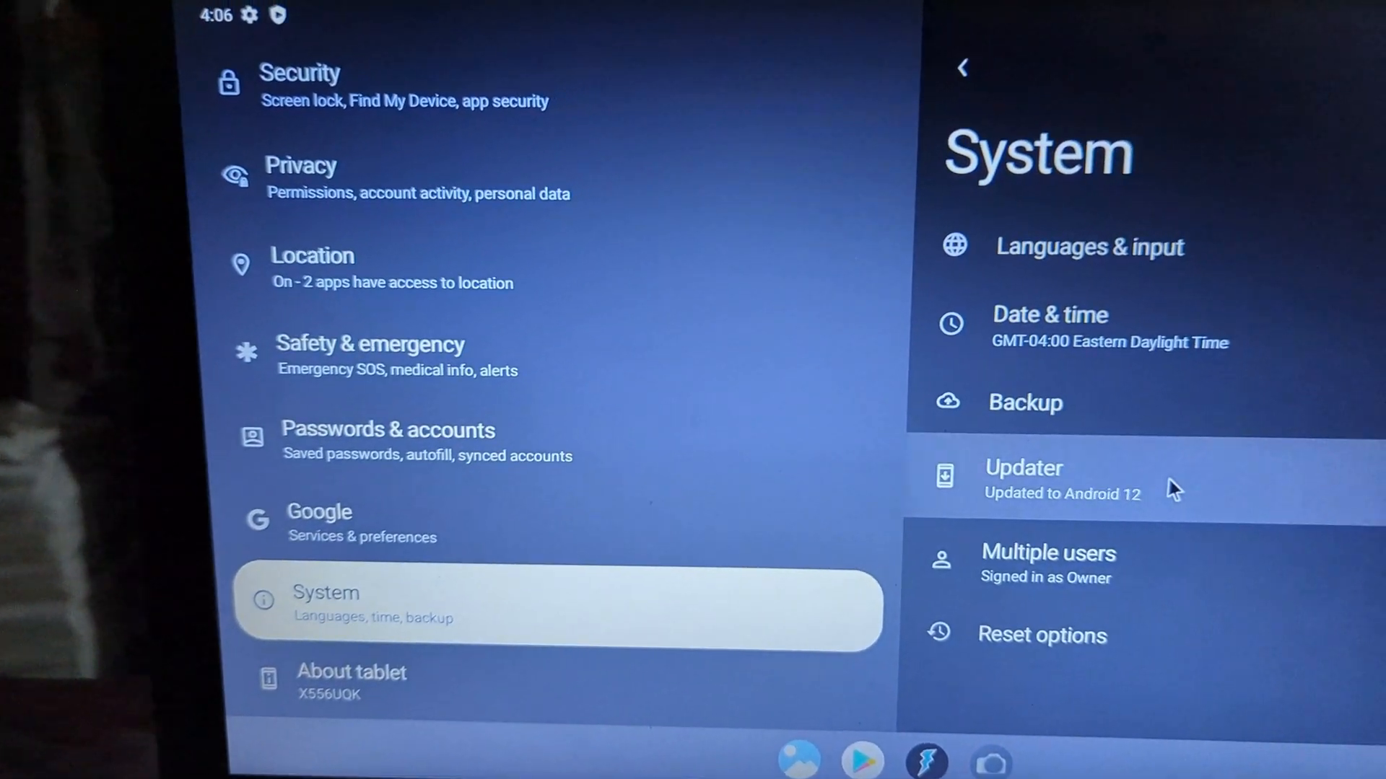
click(1023, 478)
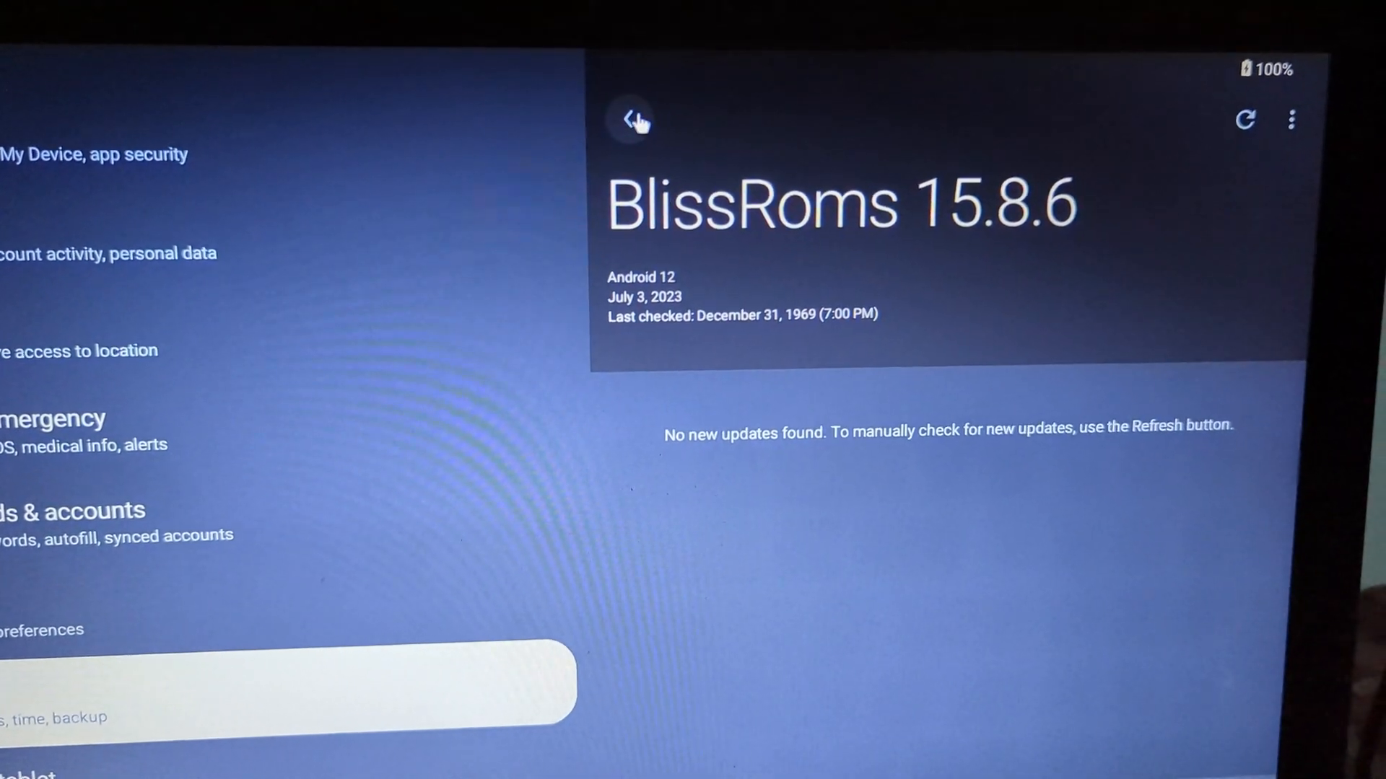
click(629, 120)
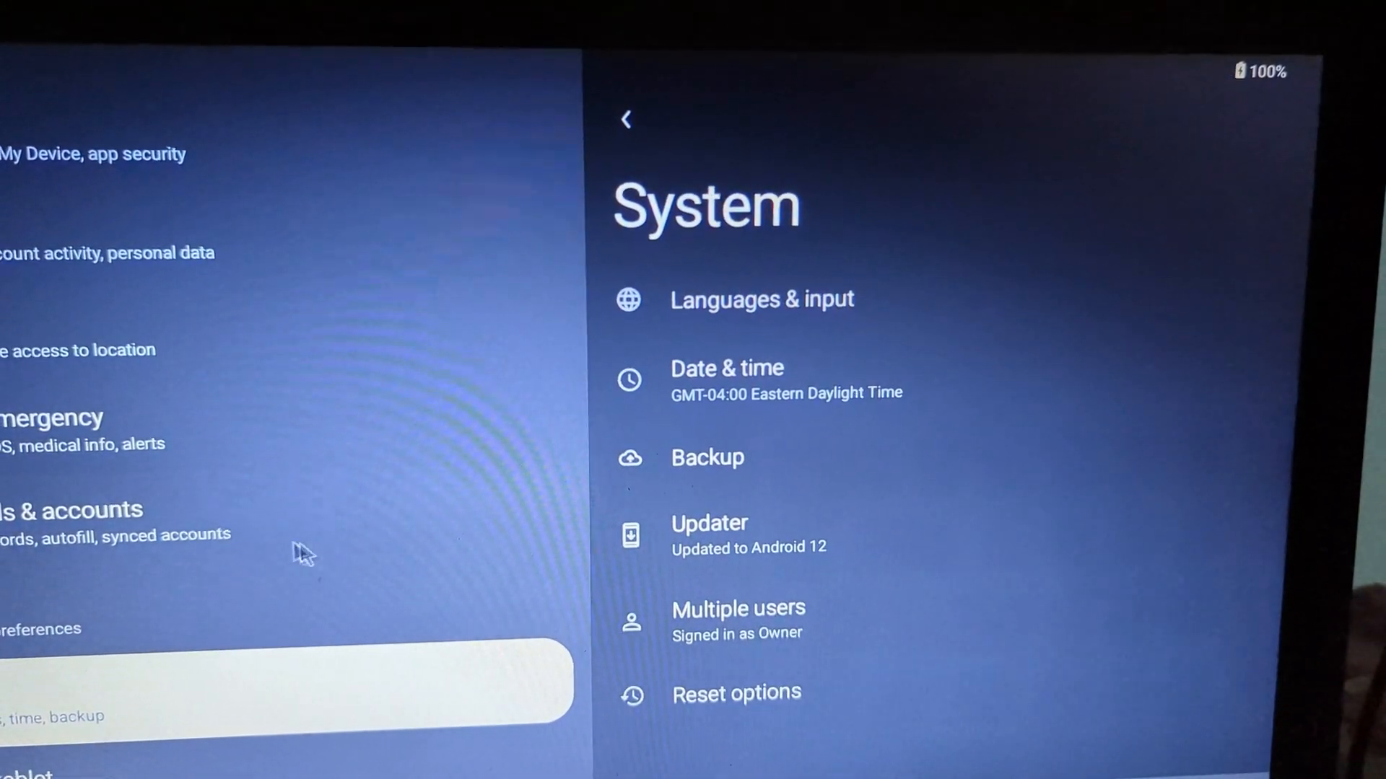